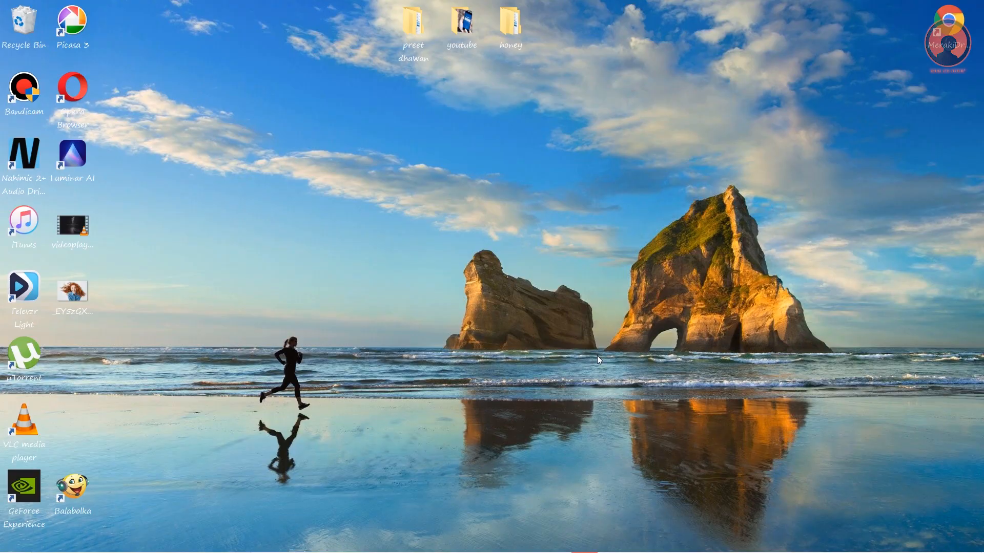
- Refresh the desktop and bring Photoshop 2021 to the front
right_click(596, 359)
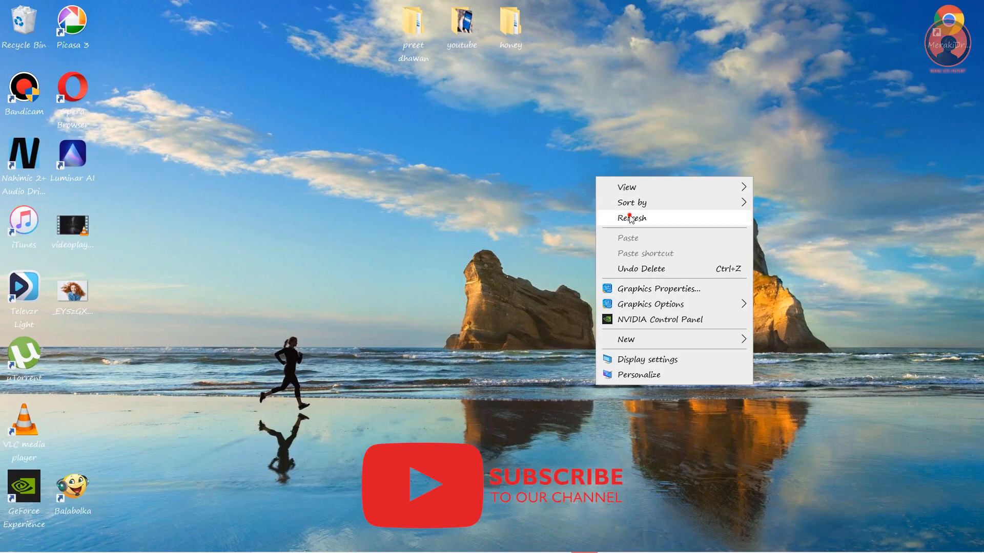
click(630, 218)
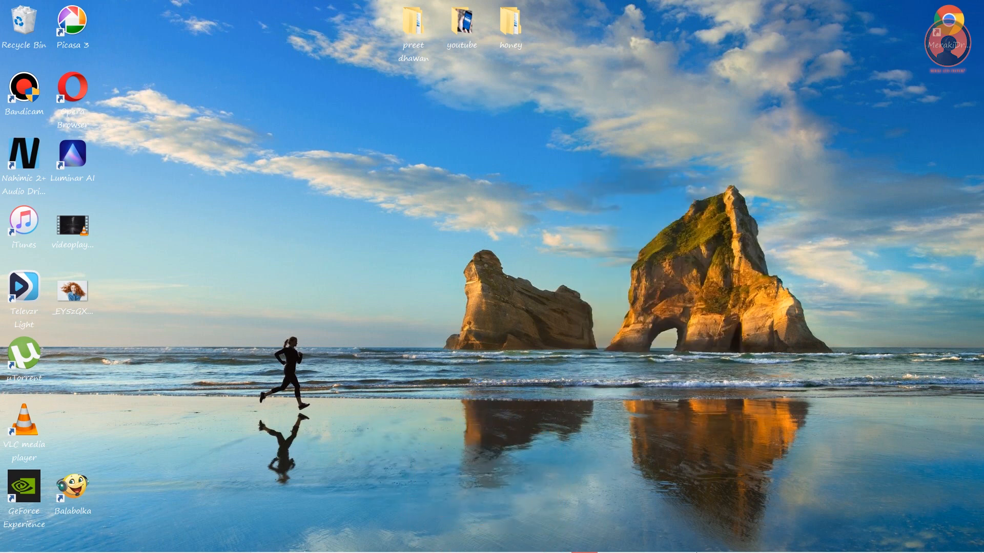
mouse_move(488, 540)
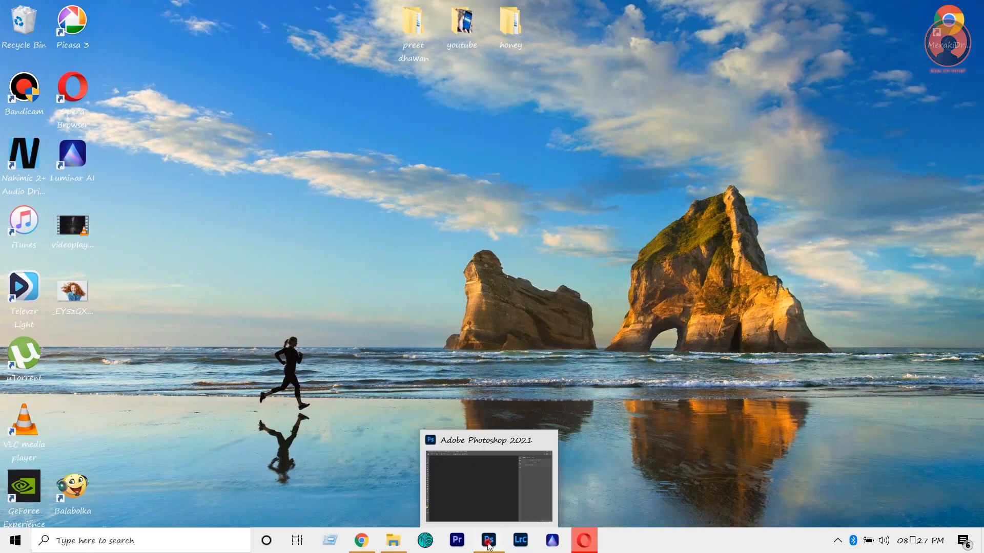
click(489, 540)
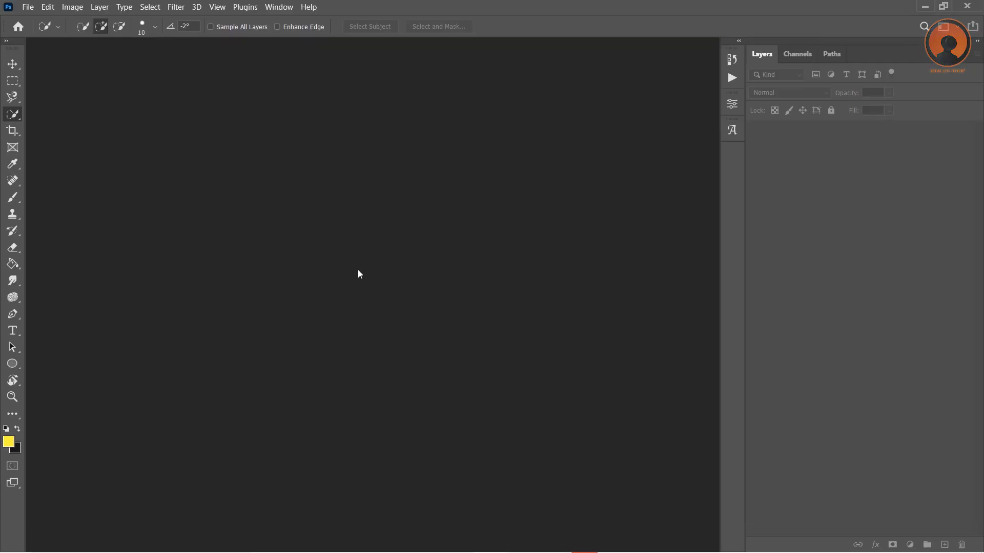
mouse_move(379, 255)
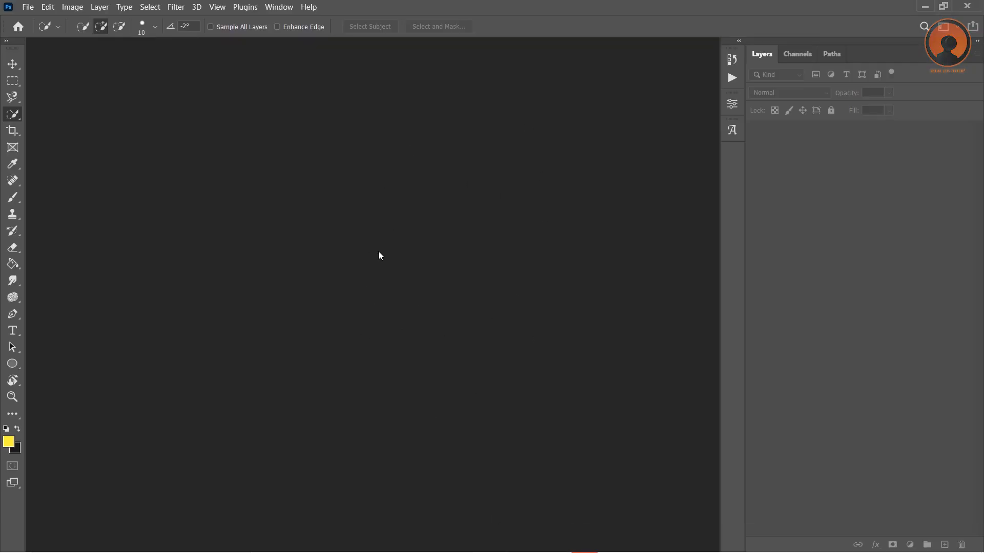
click(28, 6)
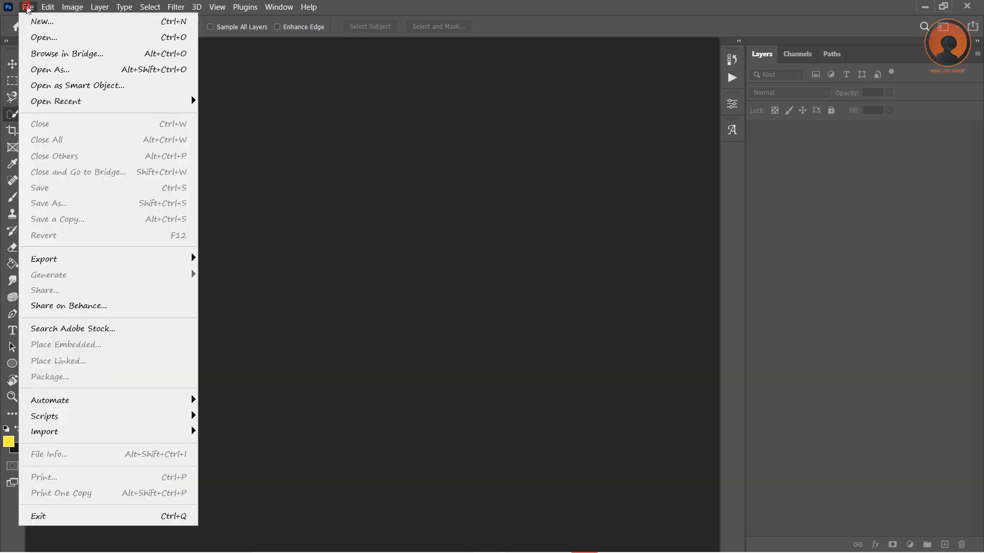
mouse_move(44, 37)
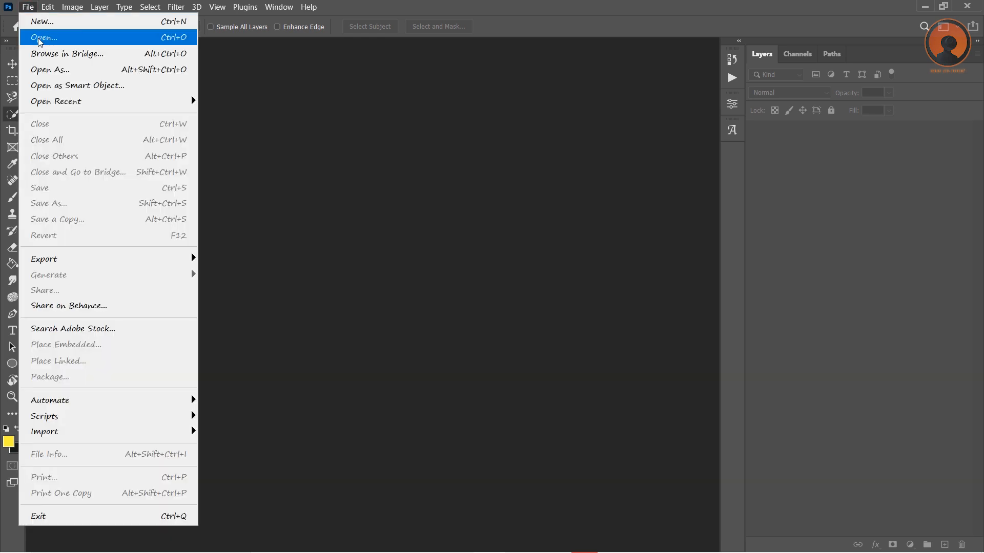
- Open the curly-haired woman's photo from the Desktop as a new document
click(43, 37)
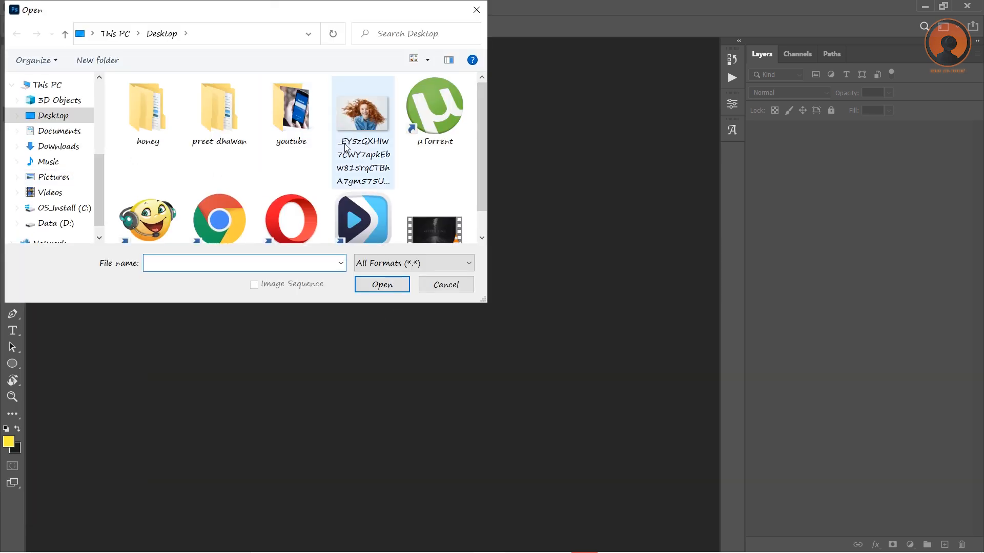
click(445, 284)
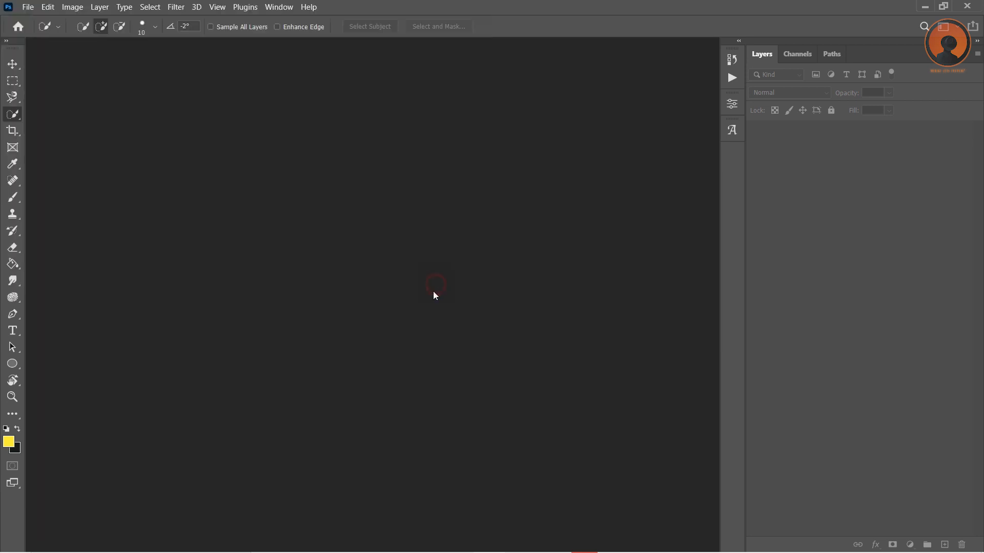
mouse_move(389, 308)
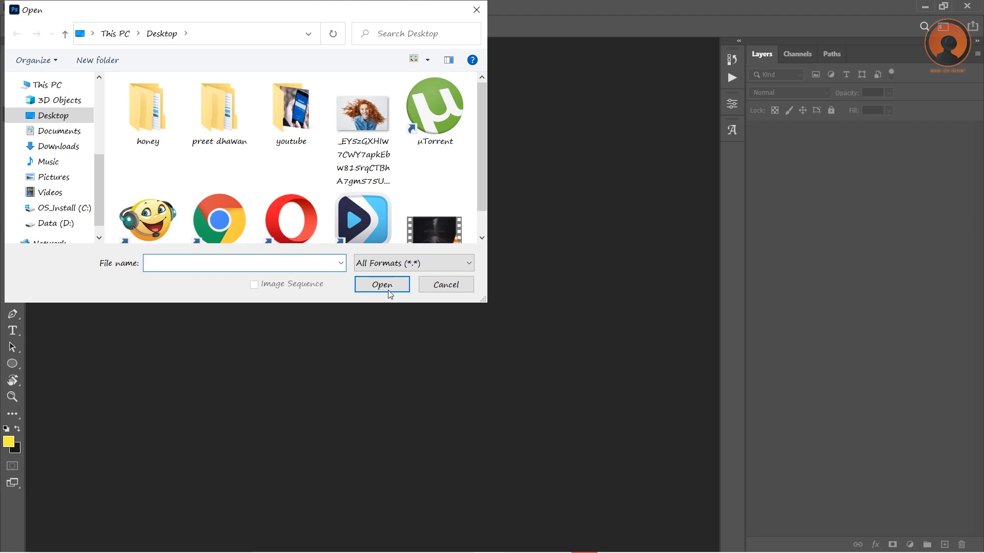
click(362, 112)
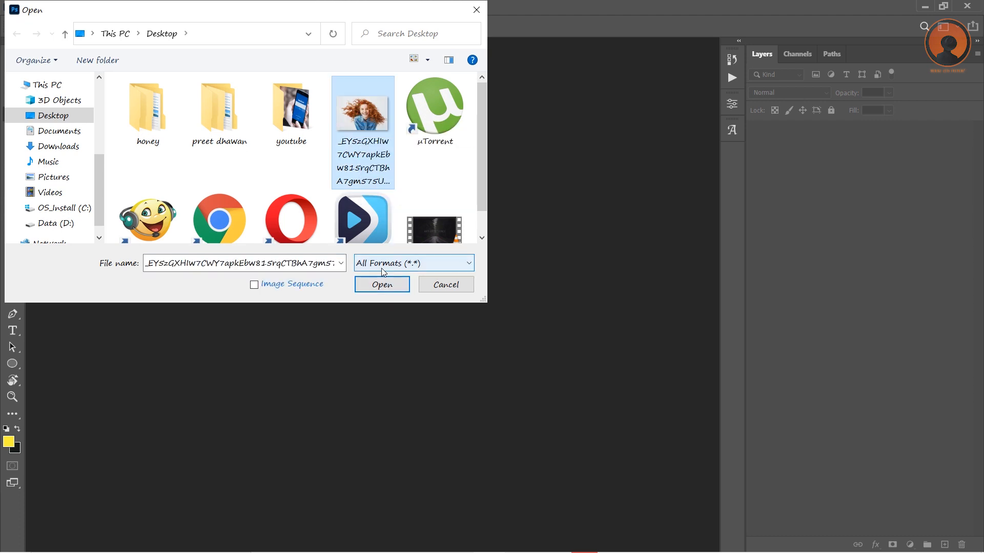
click(381, 285)
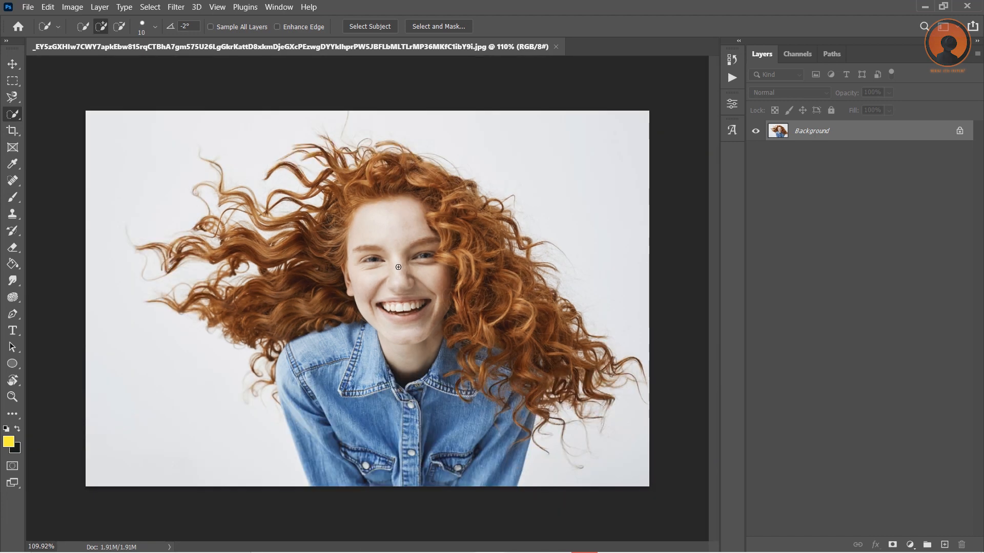
mouse_move(862, 135)
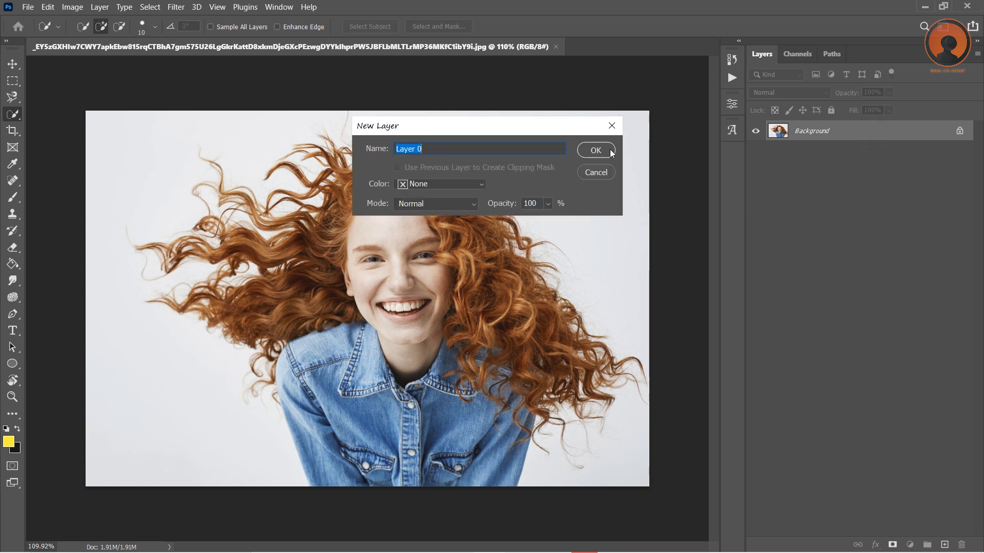
- Convert the locked Background into an editable layer named 'raw'
text(raw)
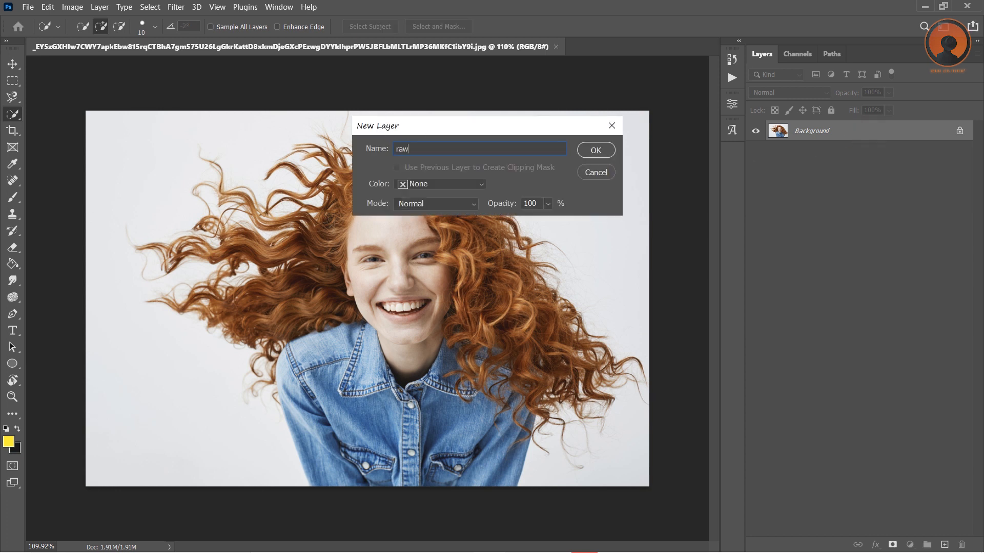
click(594, 150)
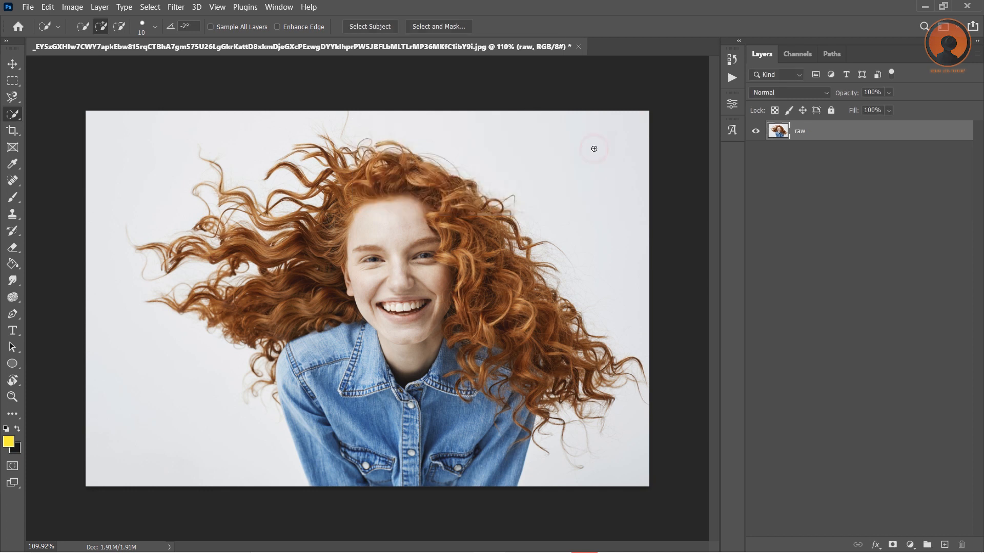
mouse_move(825, 139)
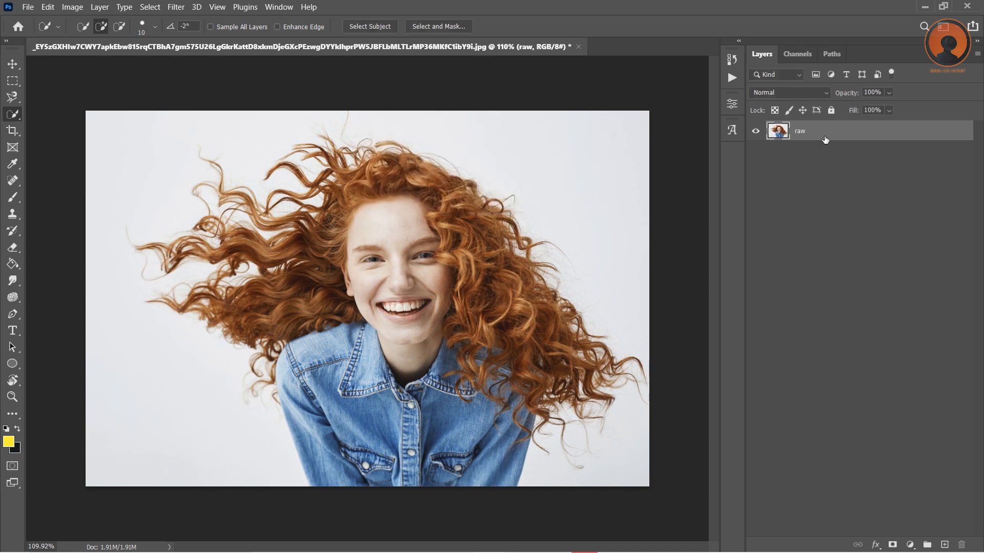
- Create an empty Layer 1 above the raw layer, accepting the default New Layer settings
key(ctrl+n)
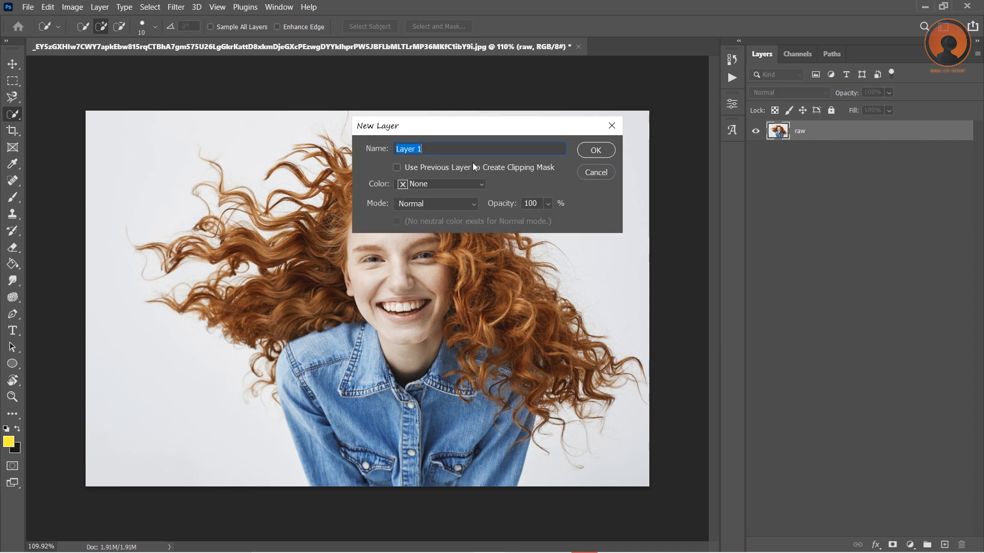
click(594, 172)
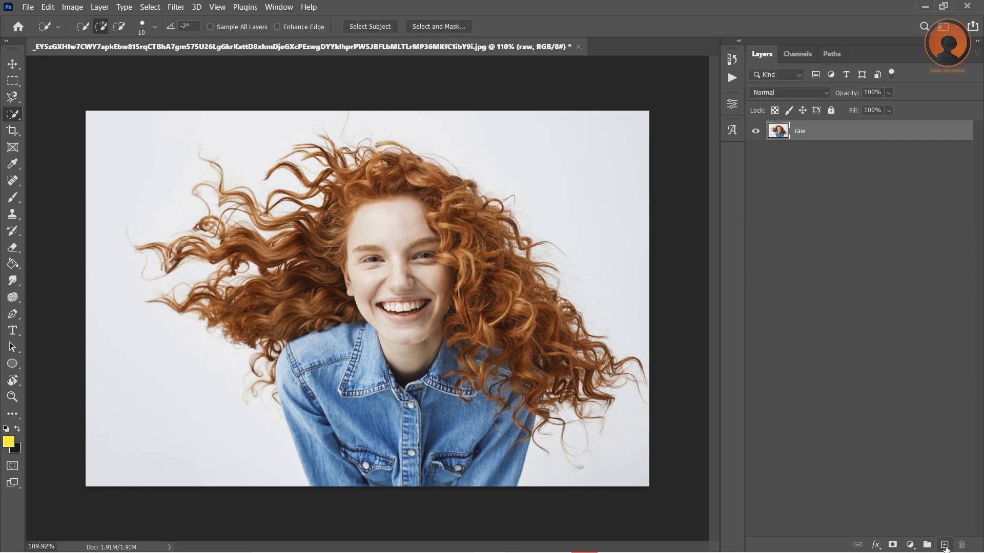
click(943, 544)
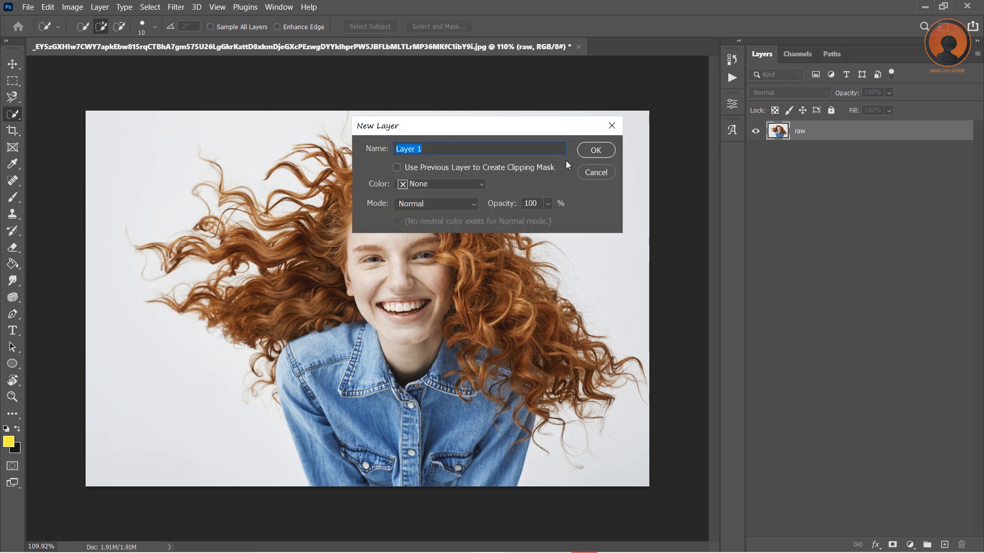
click(594, 150)
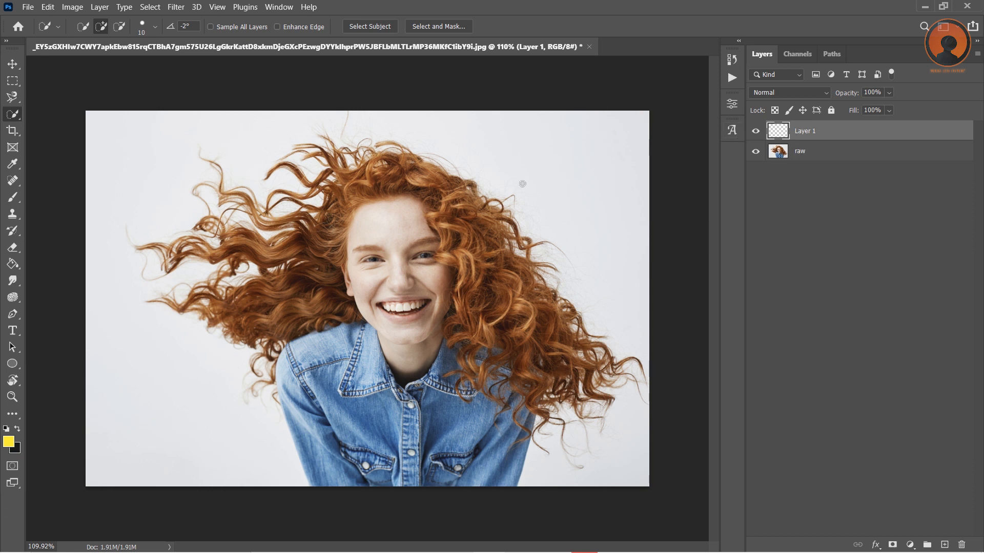
- Pick a bright orange foreground colour sampled from the woman's hair
click(7, 441)
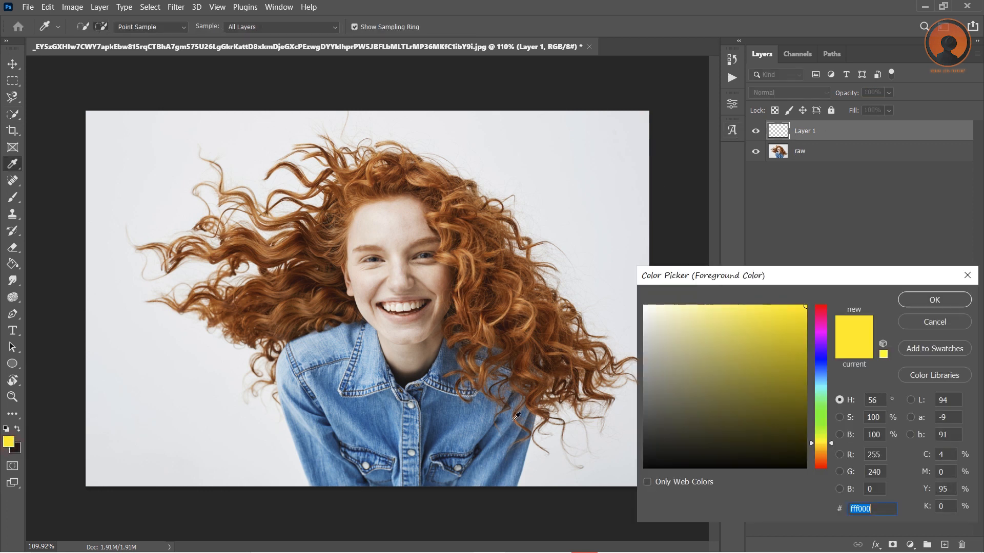
click(780, 409)
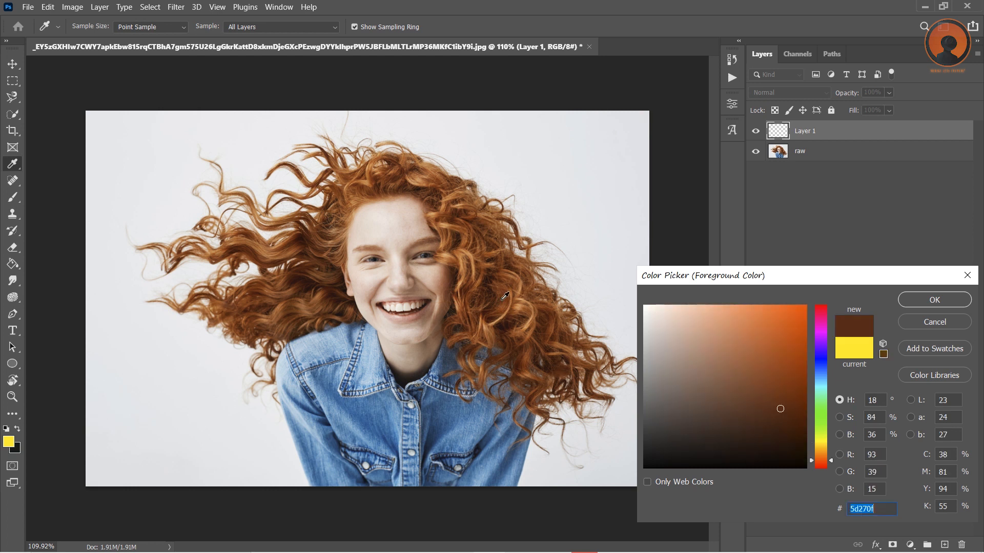
click(802, 308)
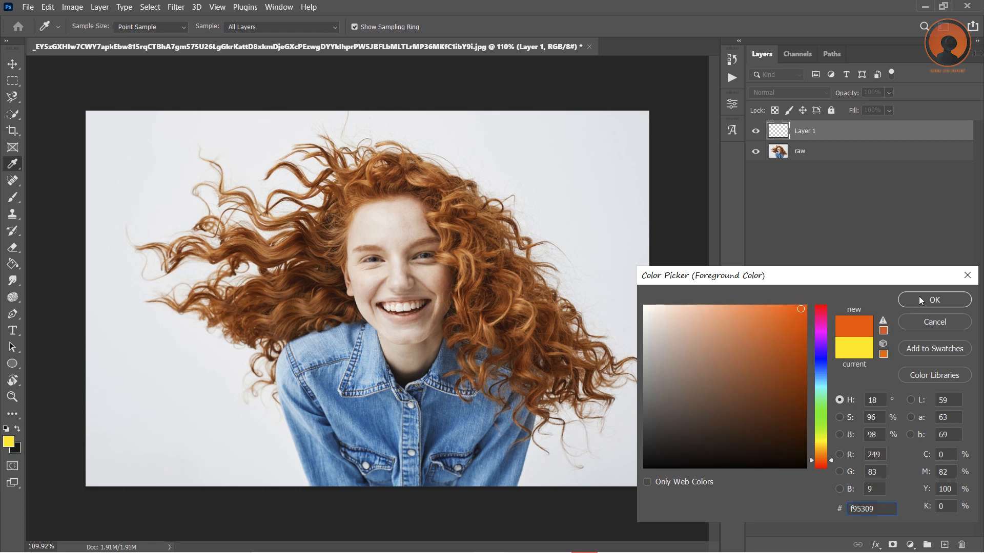
click(934, 300)
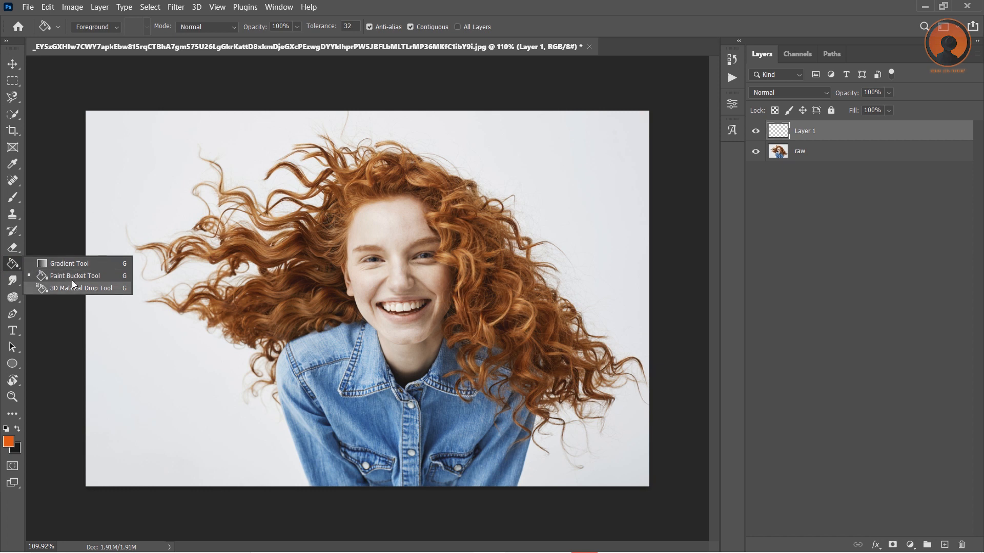
mouse_move(363, 288)
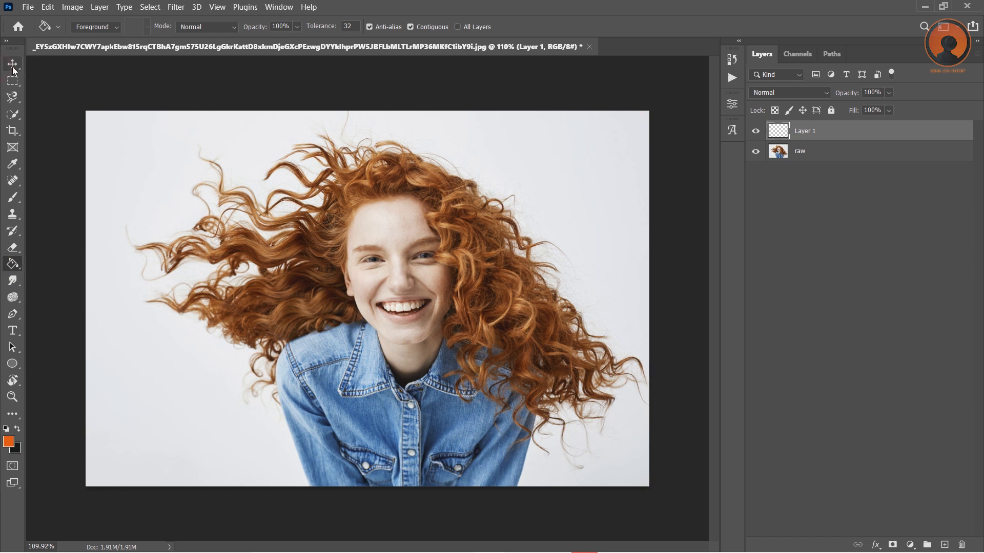
- Add a new layer and fill it with the solid orange foreground colour
click(12, 64)
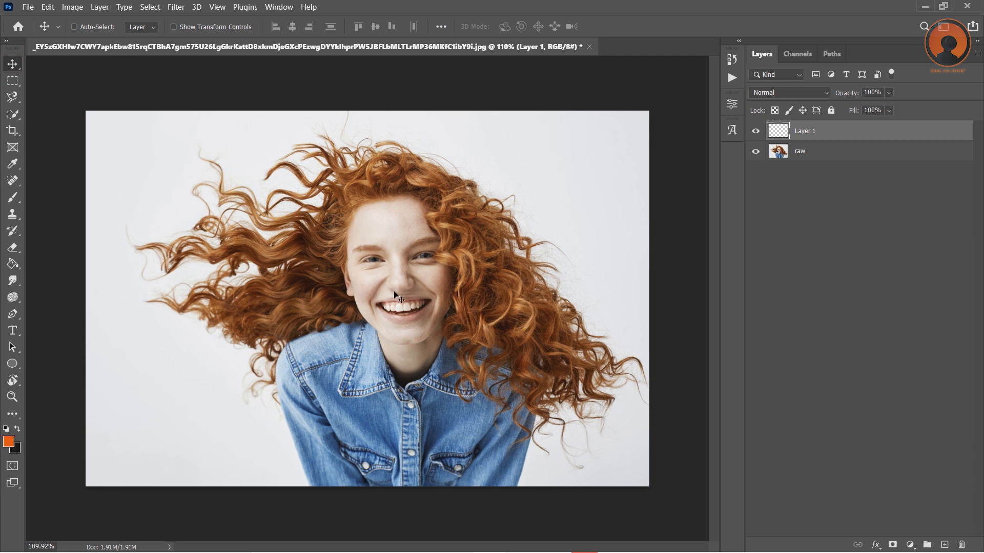
key(alt+Delete)
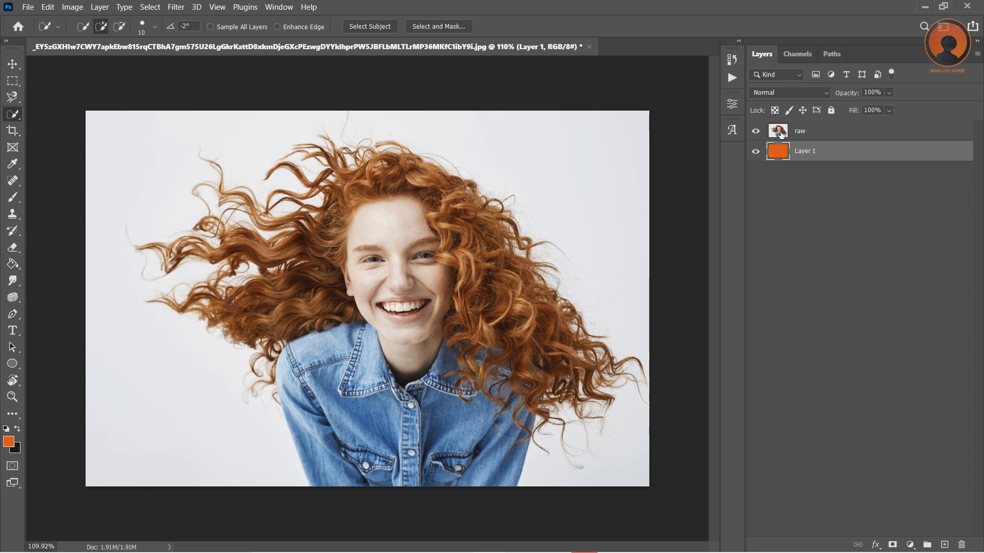
- Activate the raw layer and paint a Quick Selection over the woman and her hair
click(816, 131)
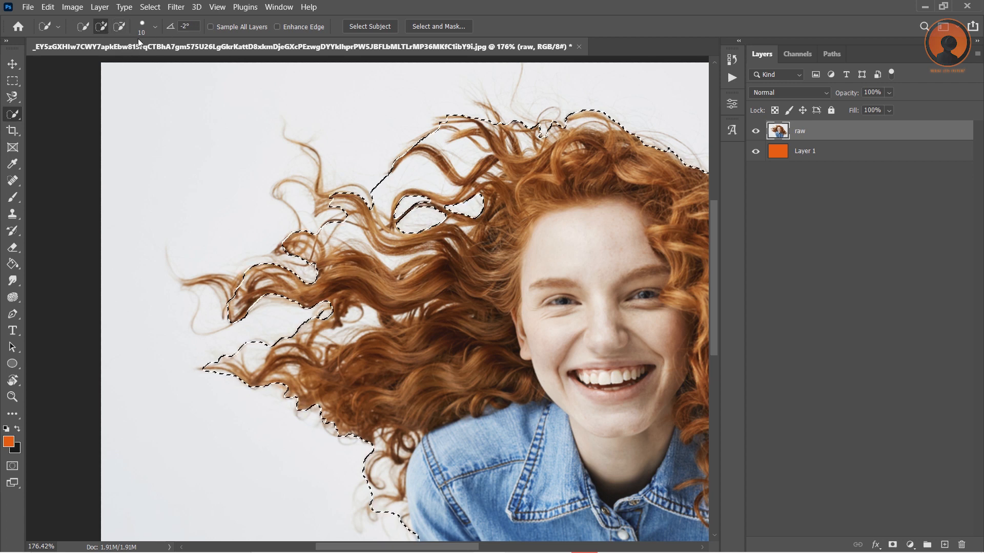
click(153, 26)
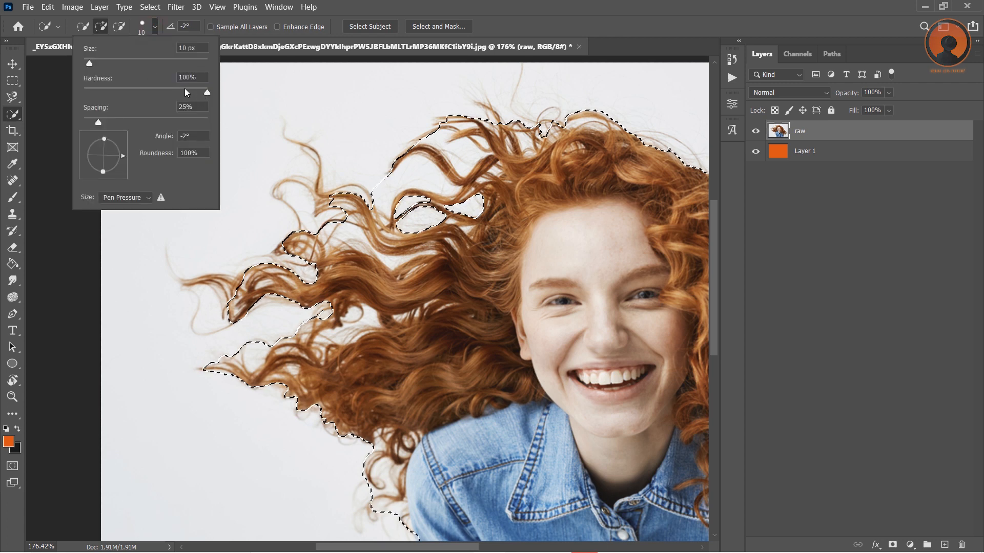
drag(207, 93, 178, 92)
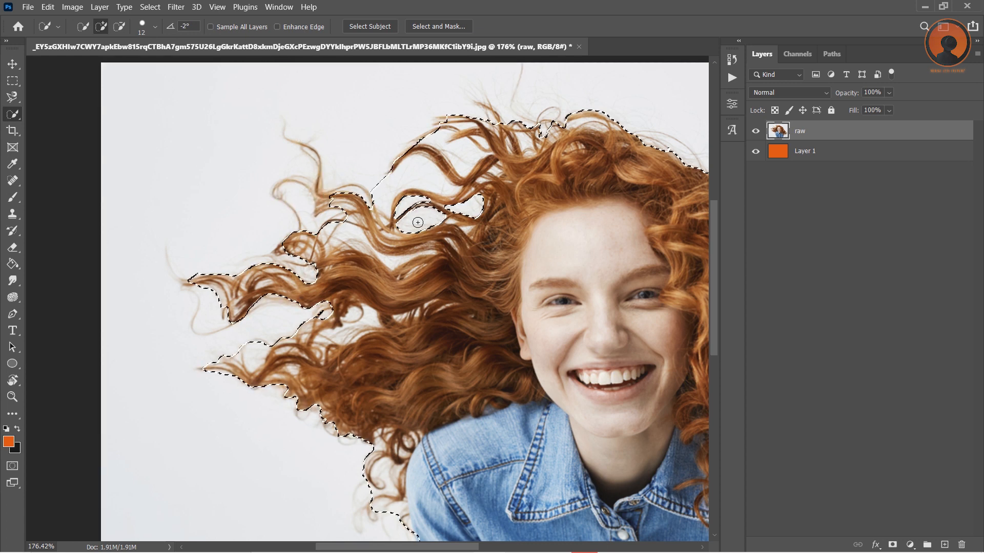
scroll(down, 3)
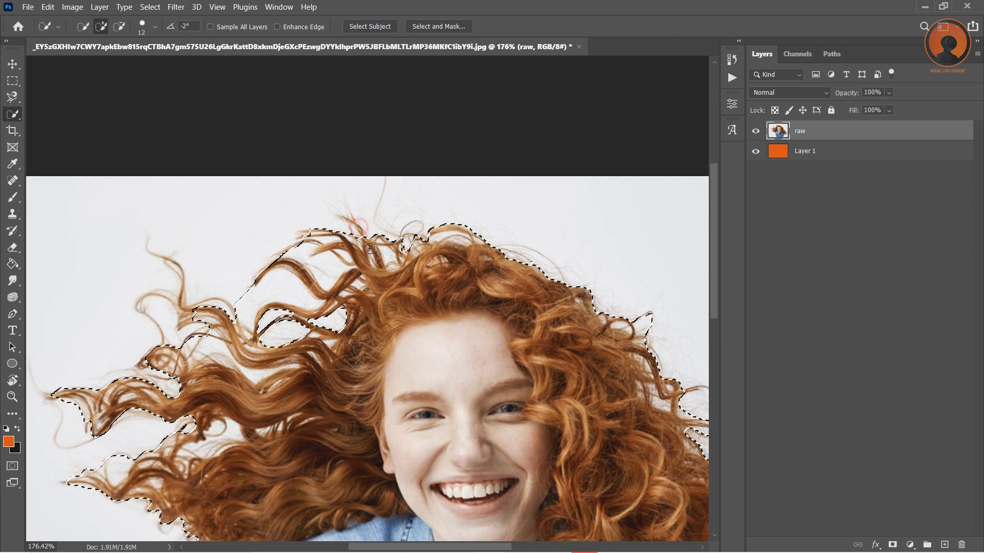
scroll(down, 3)
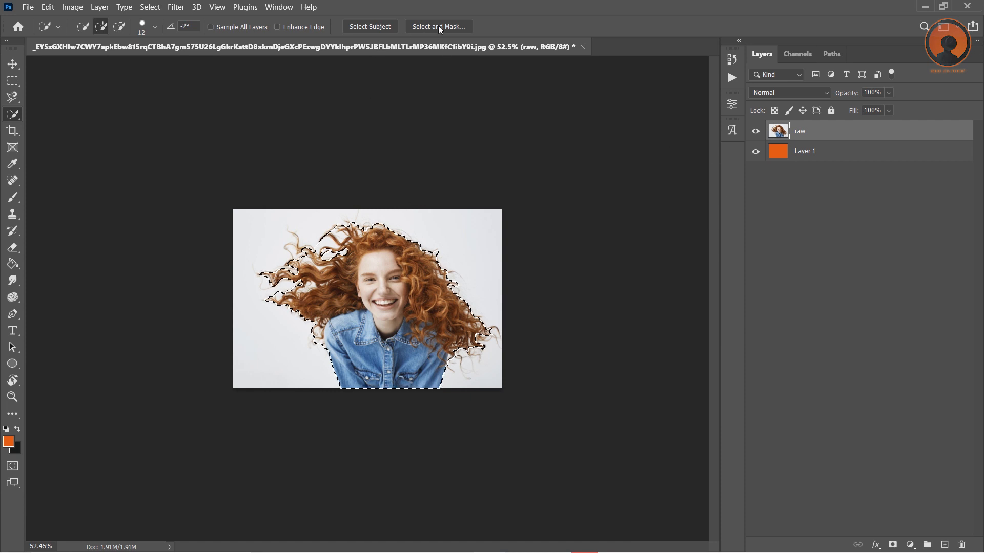
- Enter Select and Mask and enable Smart Radius edge detection
click(438, 27)
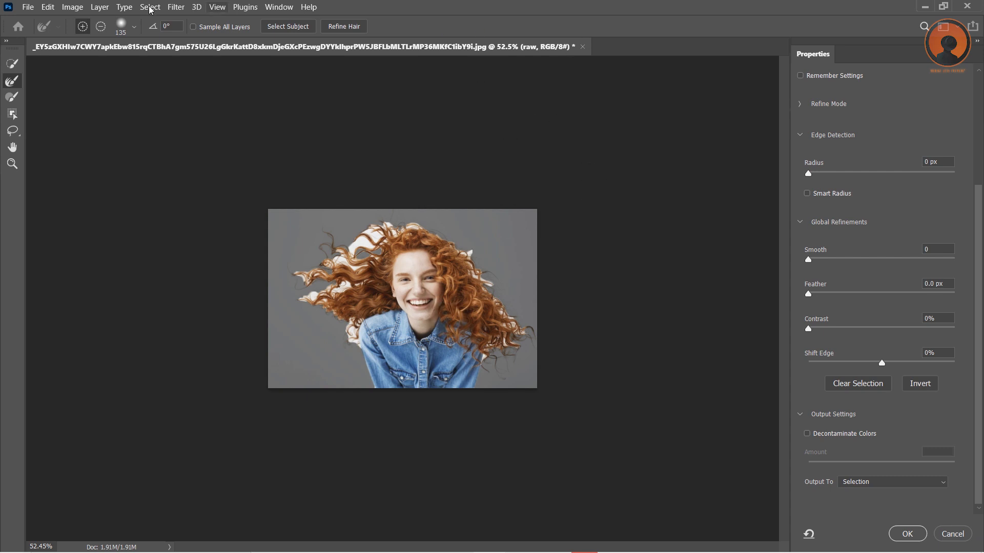
mouse_move(12, 82)
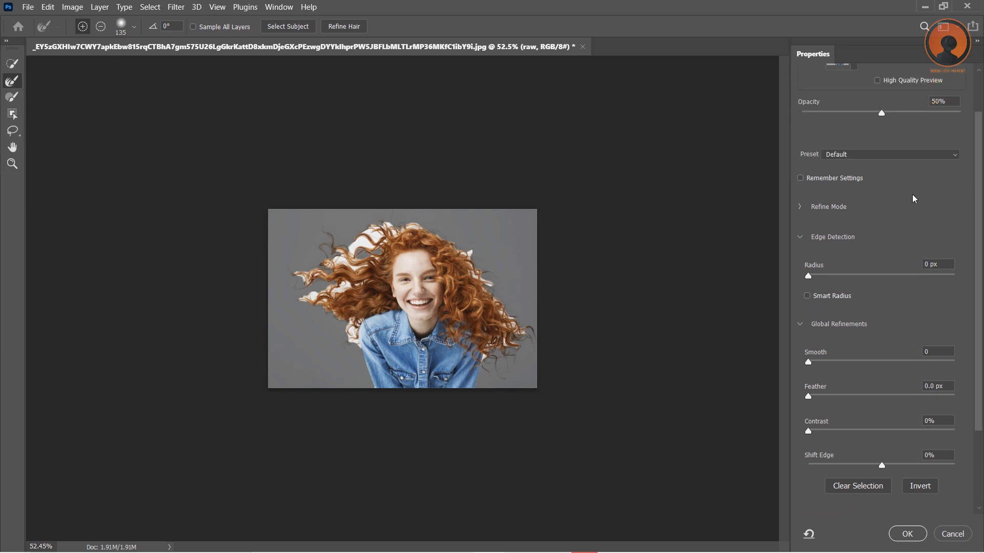
click(839, 111)
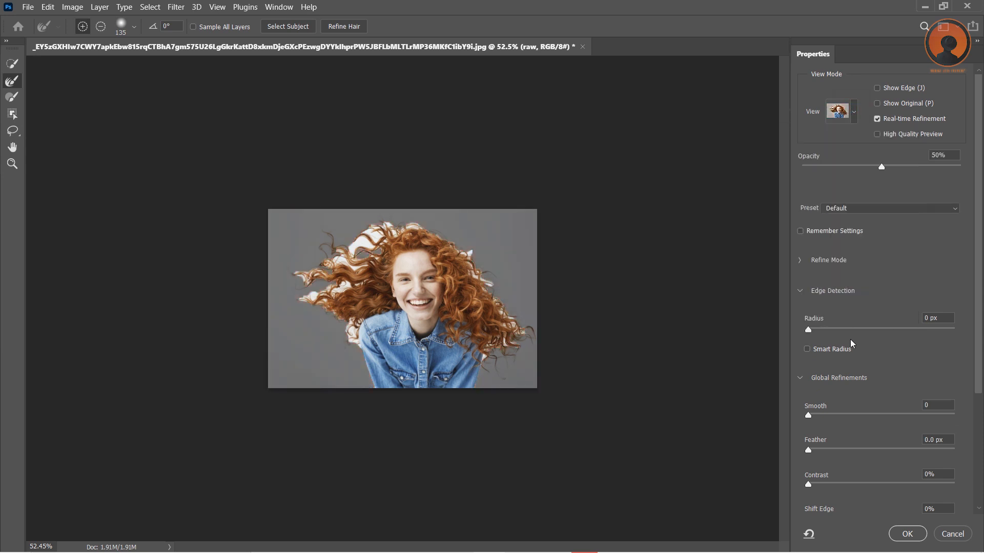
click(807, 349)
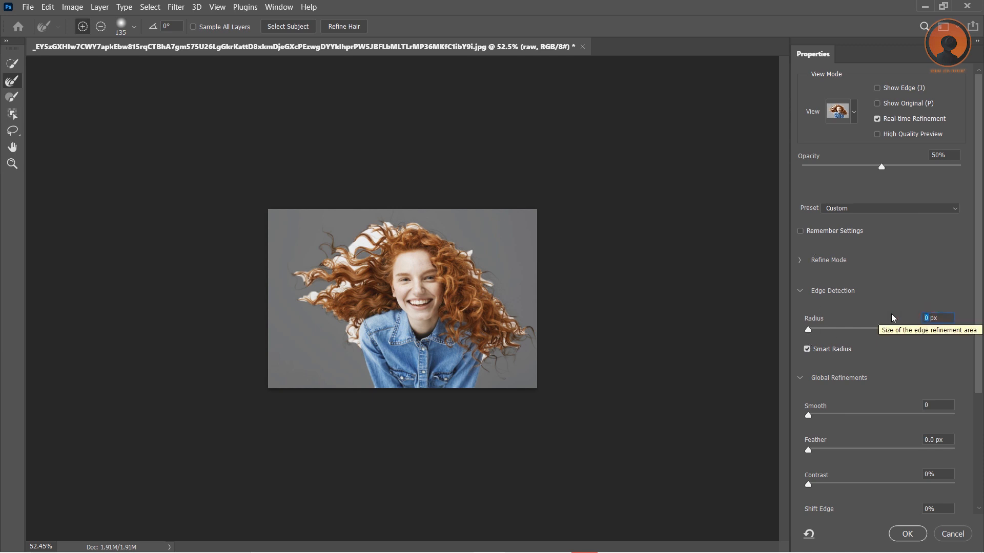
- Set the edge detection radius to 7 px
drag(808, 330, 879, 329)
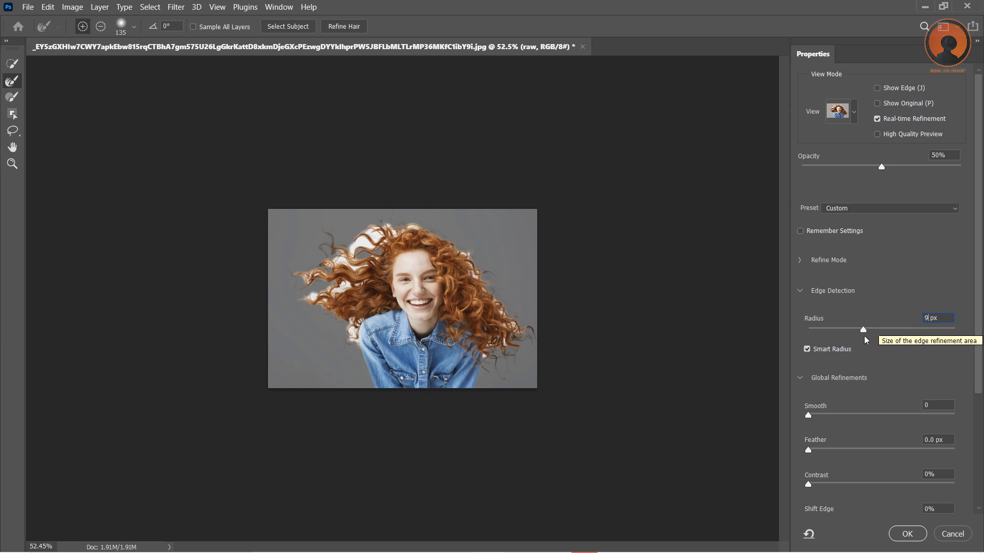
drag(879, 330, 878, 329)
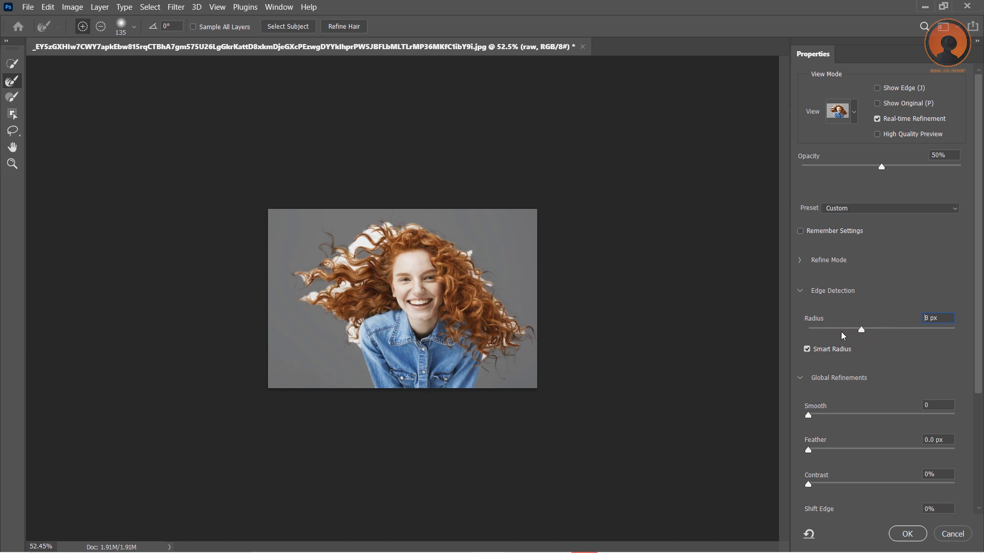
drag(878, 329, 860, 330)
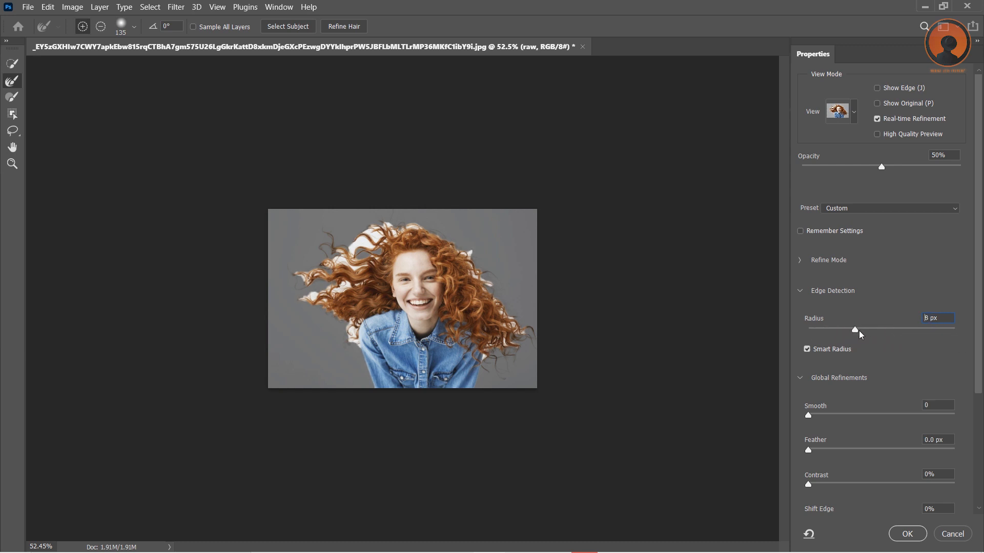
drag(859, 329, 853, 330)
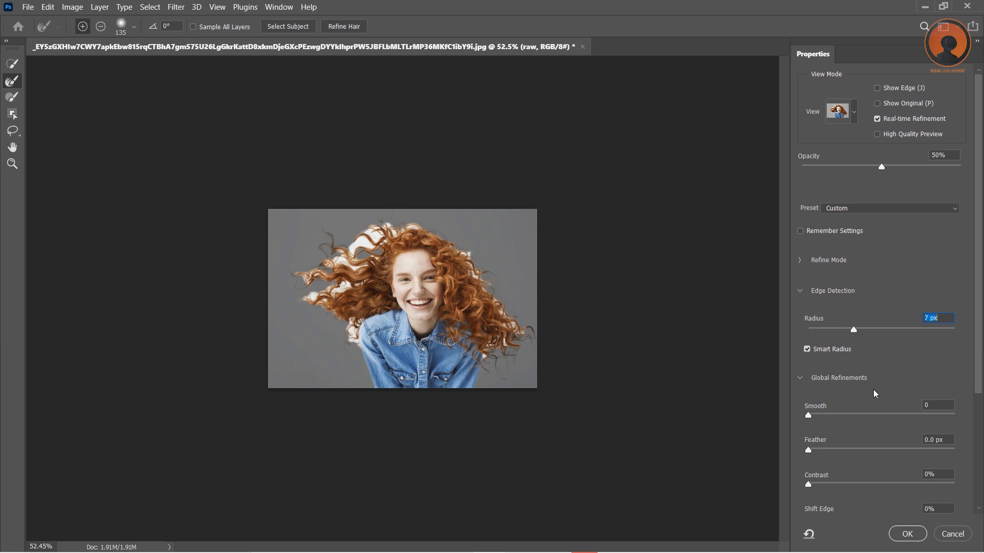
mouse_move(679, 352)
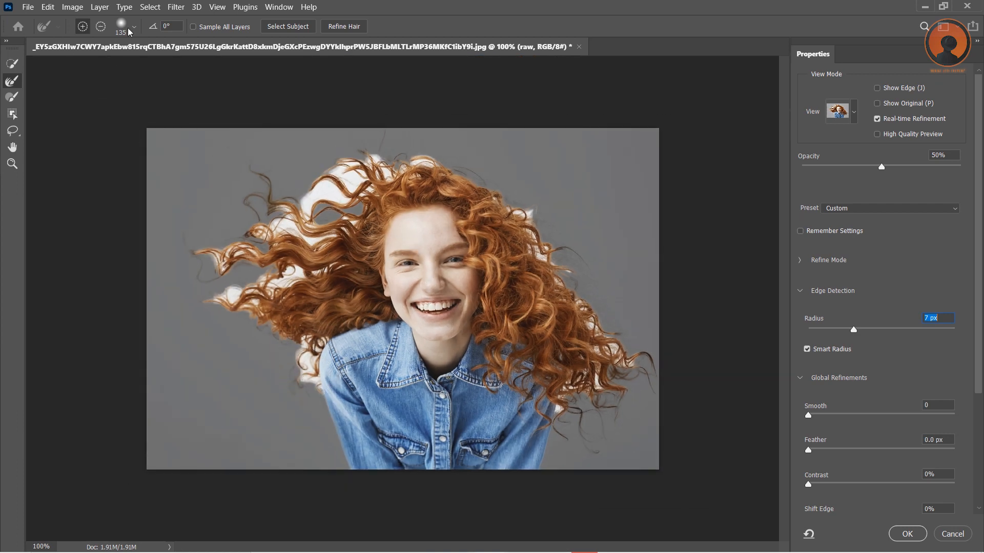
- Brush the Refine Edge Brush along the left, top and right hair edges
click(133, 27)
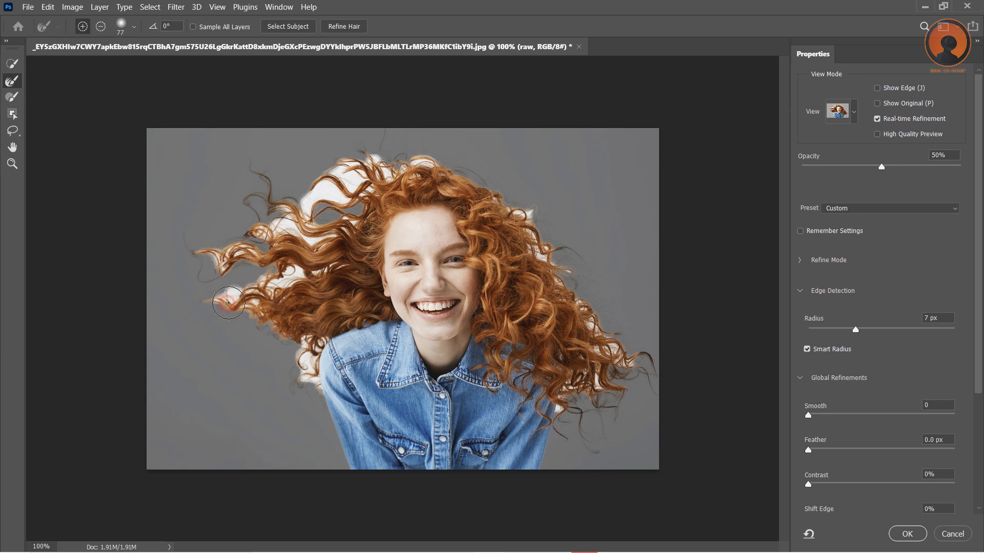
drag(229, 302, 236, 251)
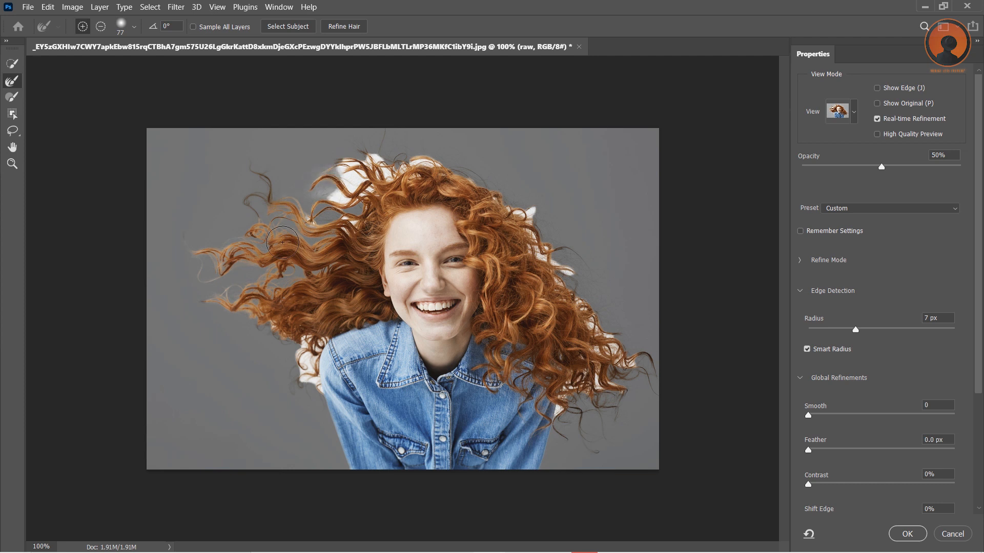
drag(282, 243, 480, 178)
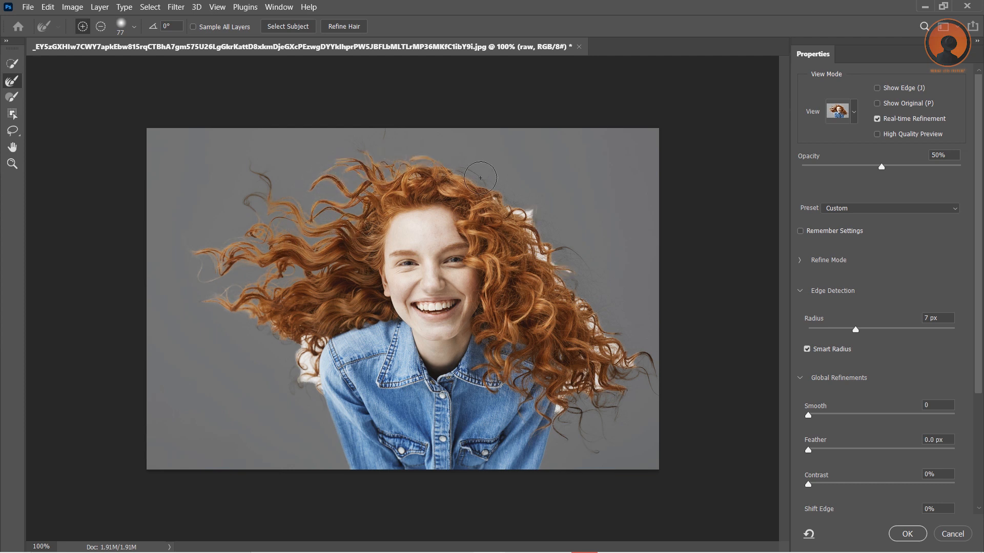
drag(480, 177, 607, 389)
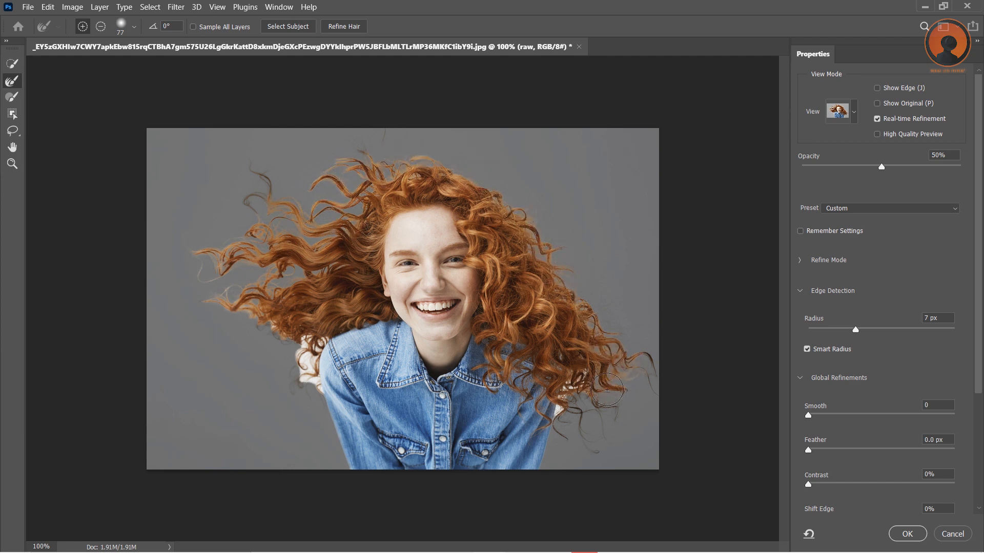
- With a smaller brush, clean the curls beside and above the left shoulder
click(134, 30)
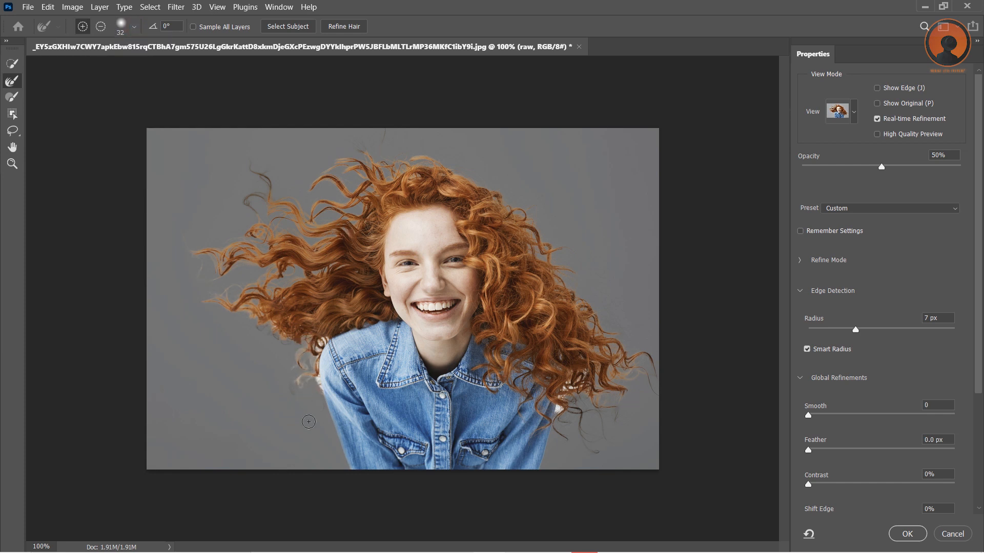
mouse_move(314, 416)
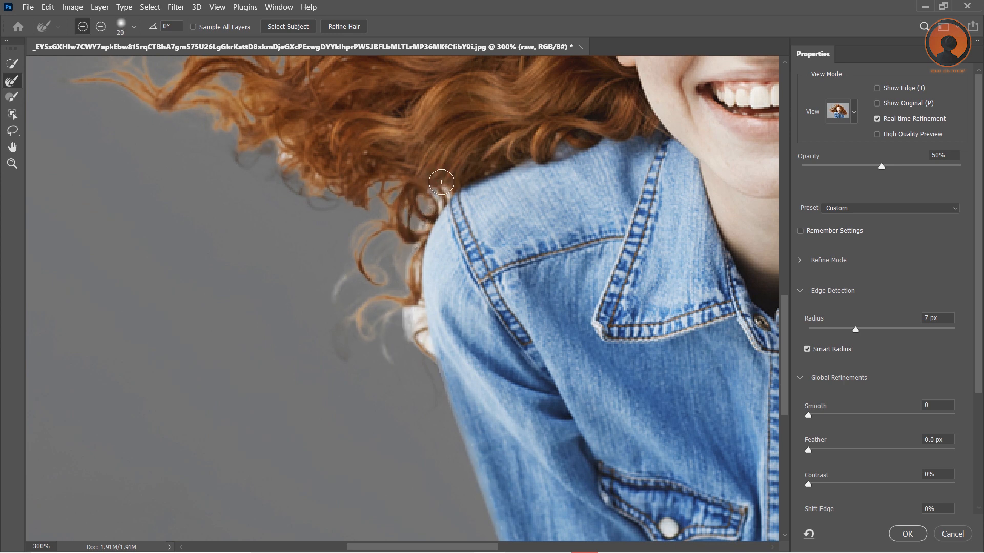
drag(441, 182, 411, 281)
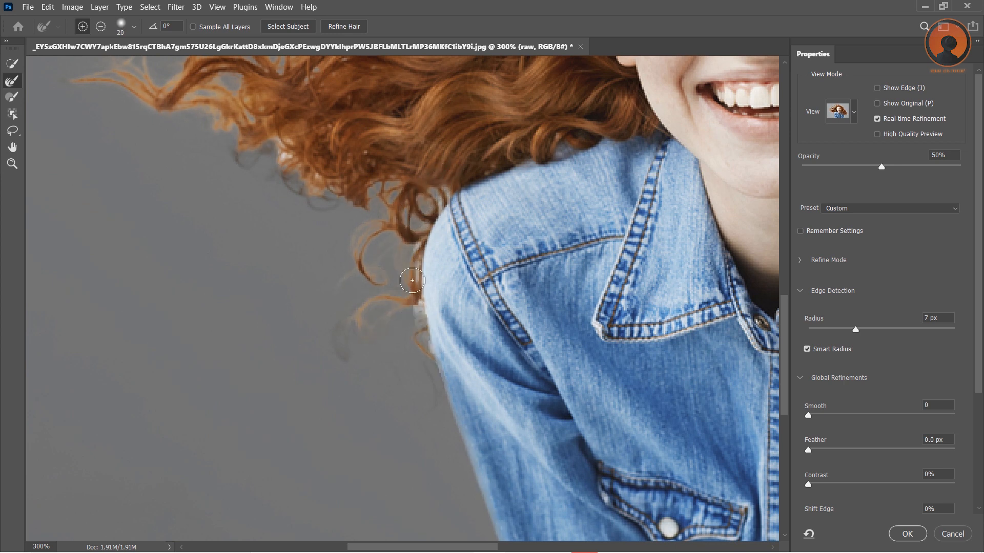
drag(411, 280, 309, 182)
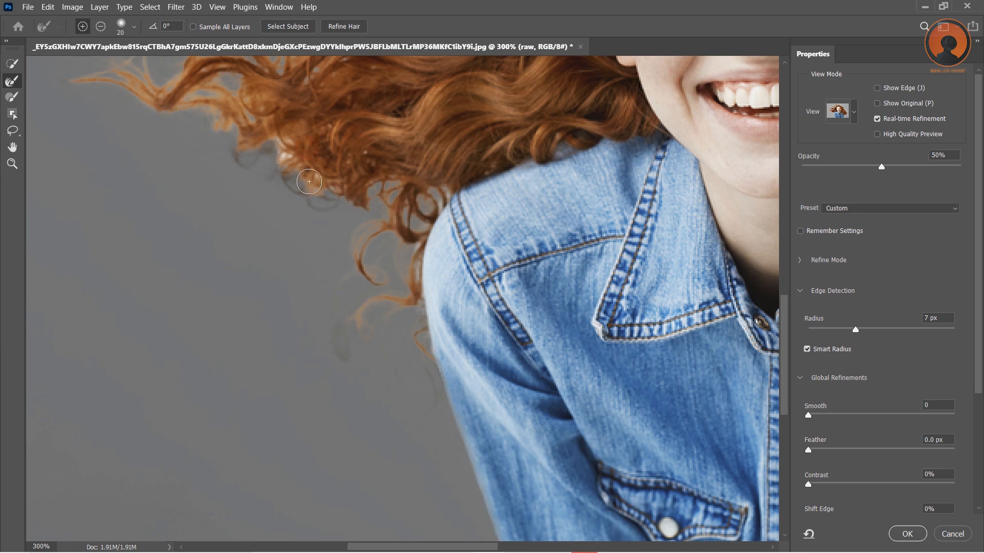
drag(309, 182, 329, 247)
text(0)
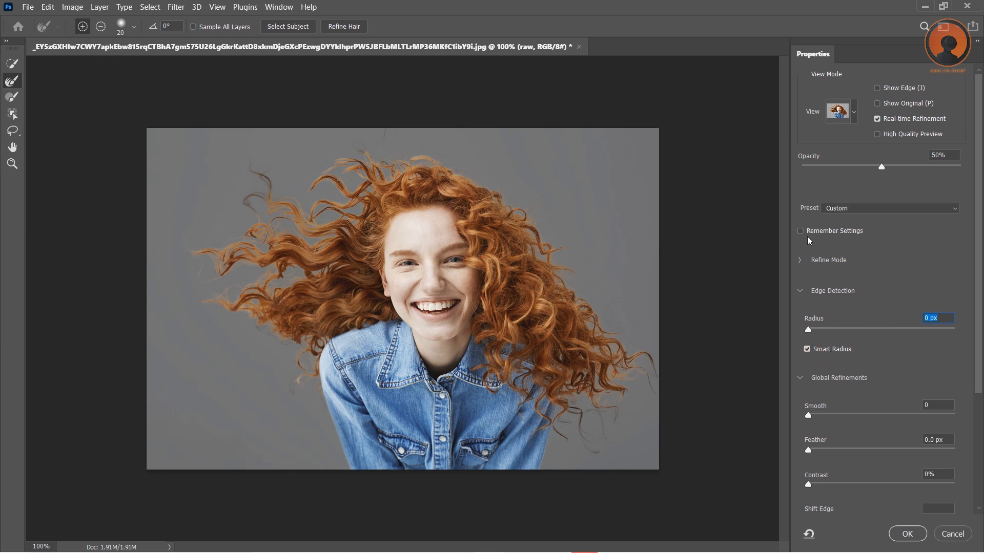
mouse_move(810, 331)
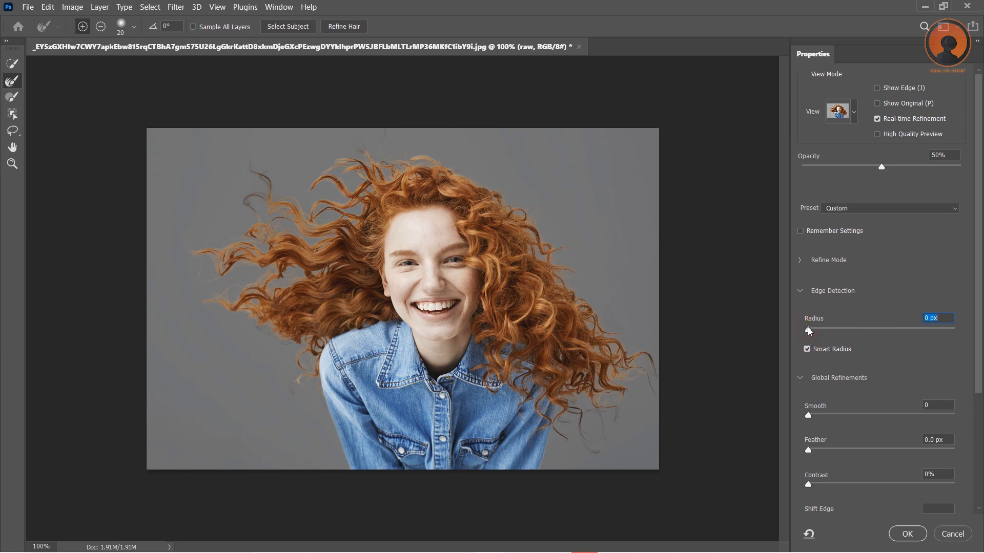
- Set the radius to 8 px and enable Decontaminate Colors at 47% strength
drag(809, 328, 849, 328)
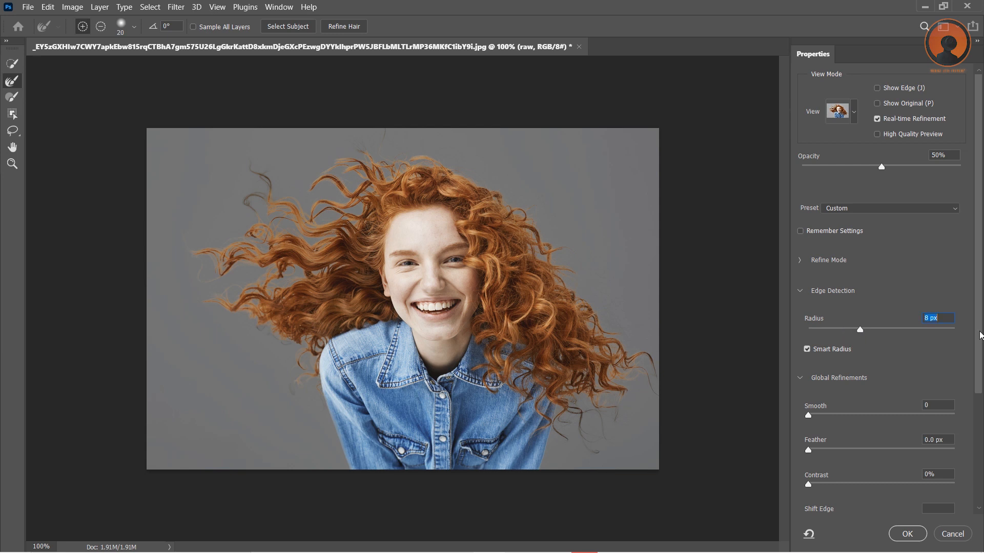
scroll(down, 3)
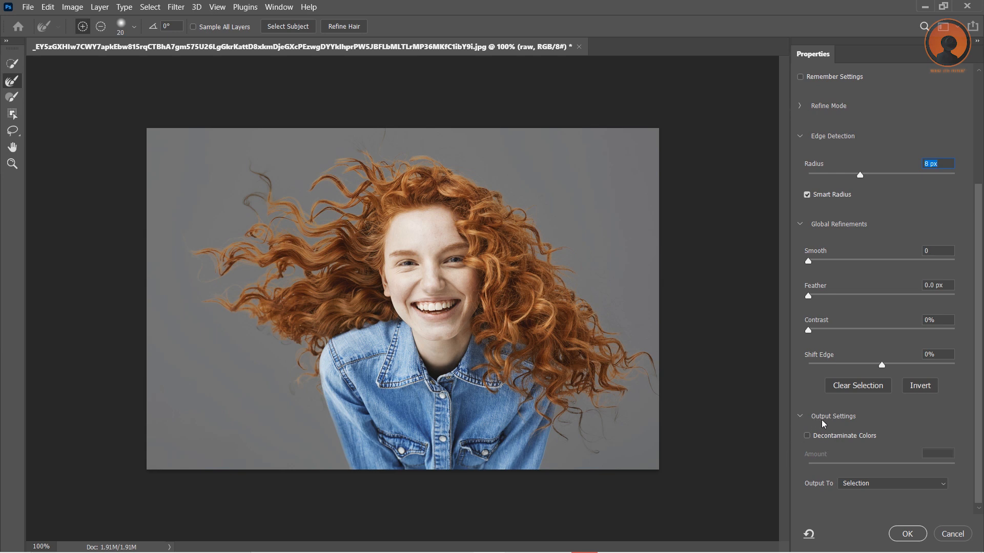
click(807, 435)
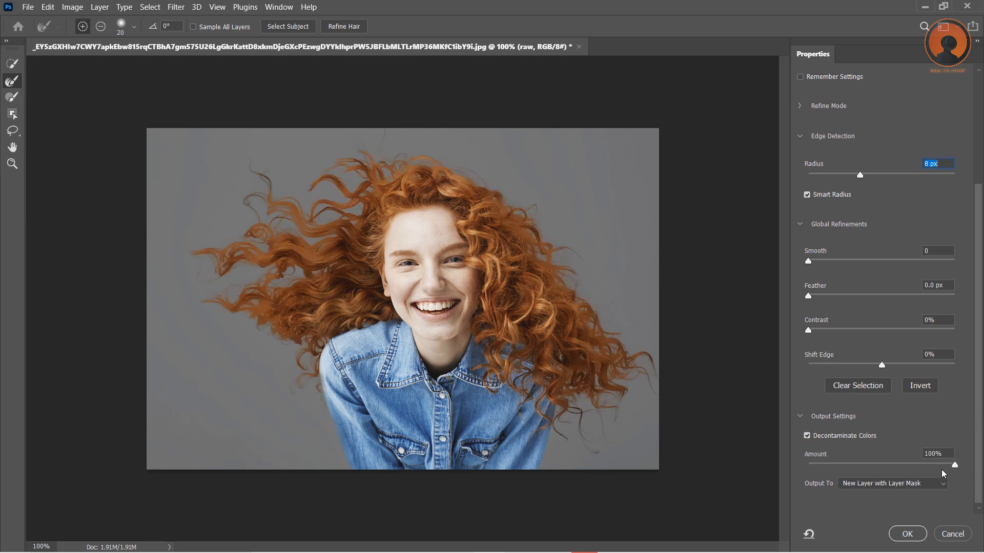
drag(954, 465, 885, 465)
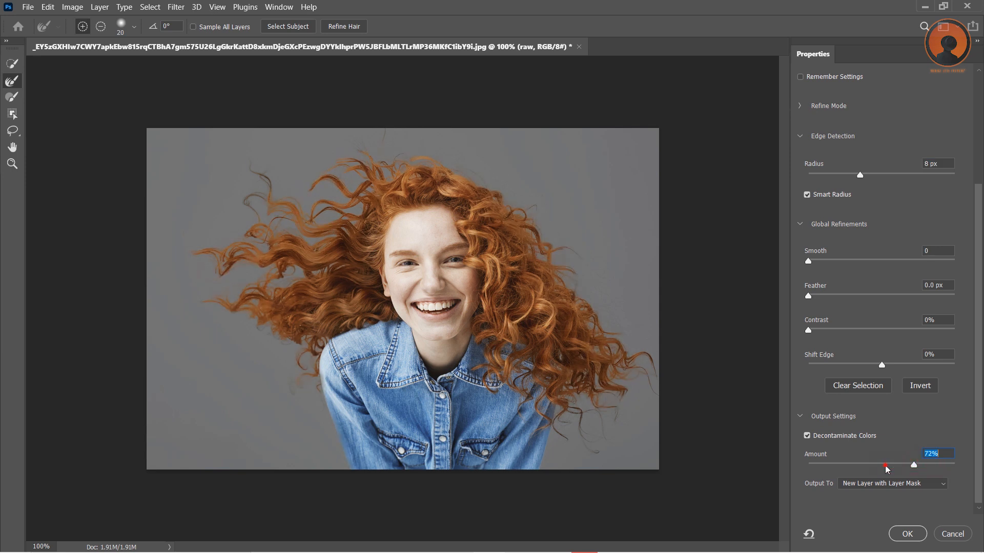
drag(913, 464, 876, 464)
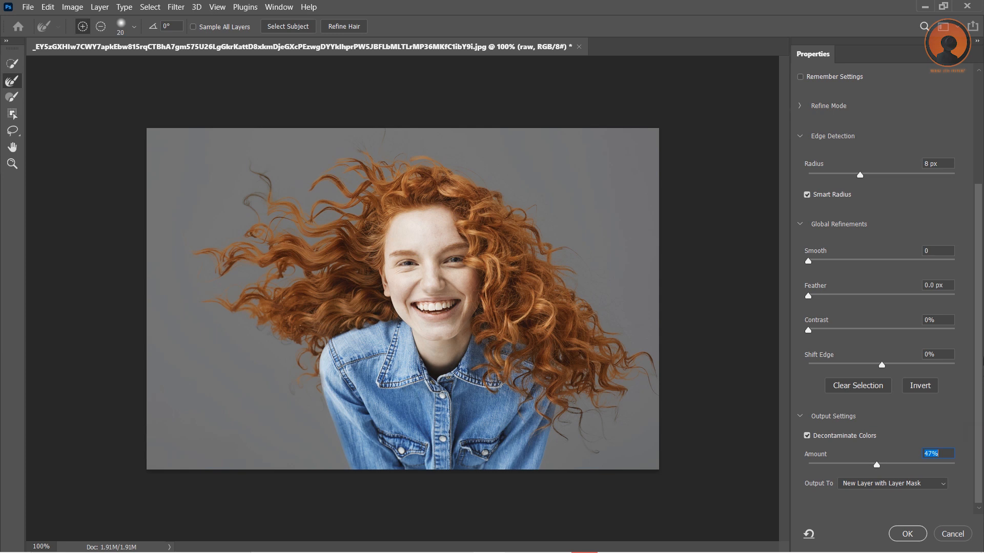
- Set Smooth to 2, Feather to 0.1 px and Contrast to 9%
drag(826, 260, 853, 260)
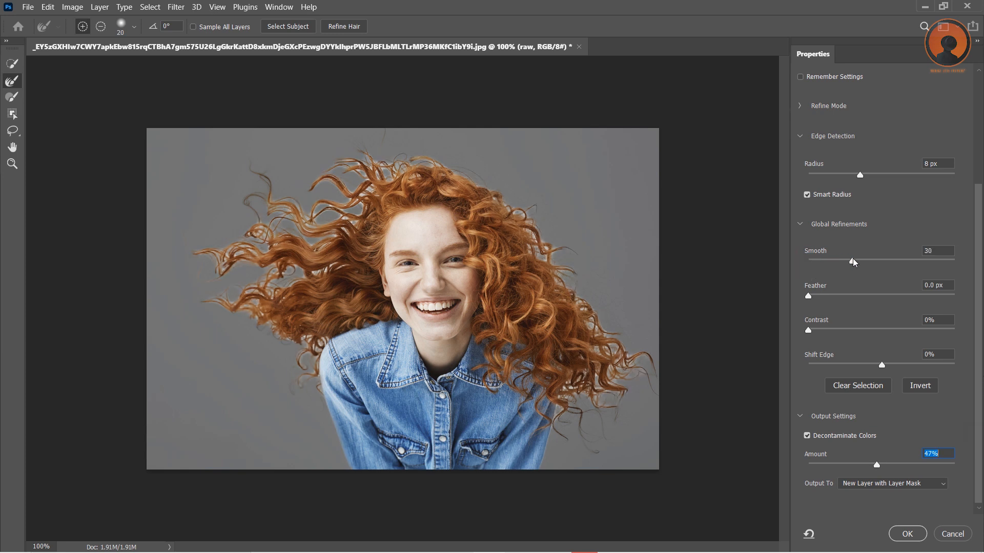
drag(854, 262, 939, 262)
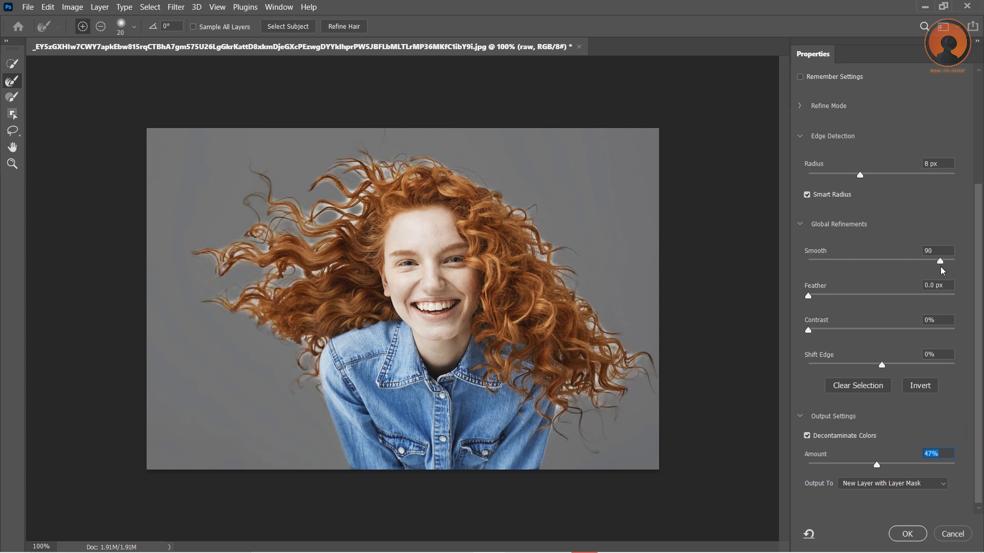
drag(939, 260, 818, 260)
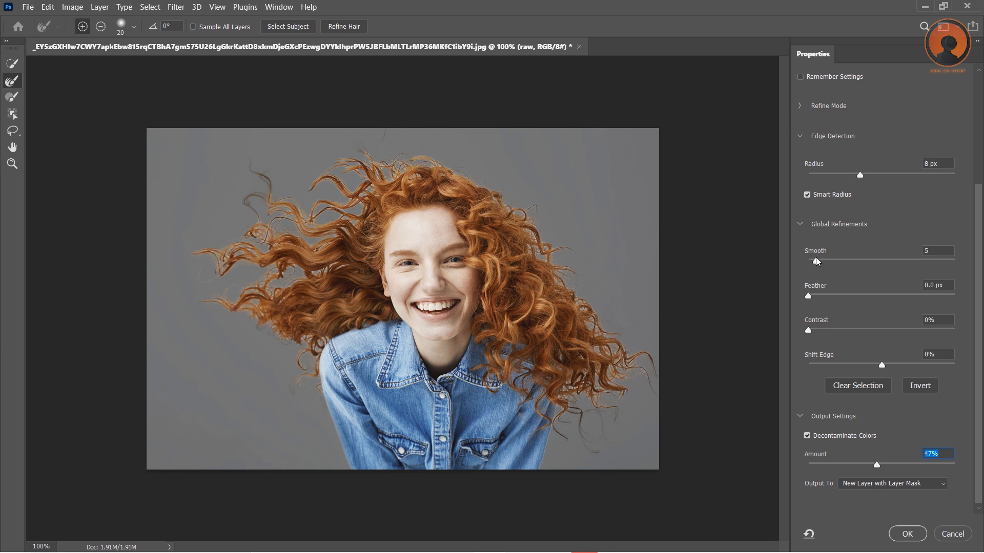
drag(828, 262, 813, 262)
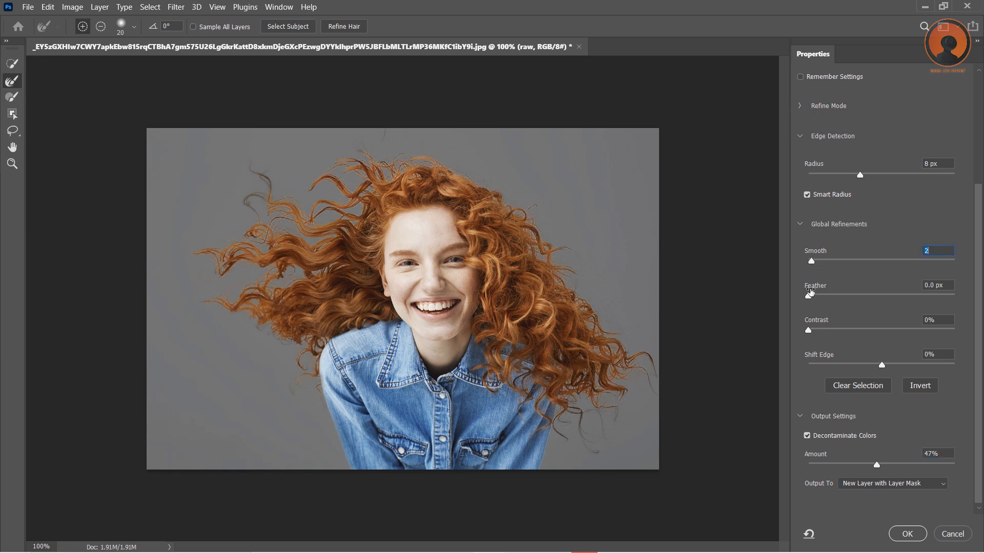
drag(809, 296, 814, 296)
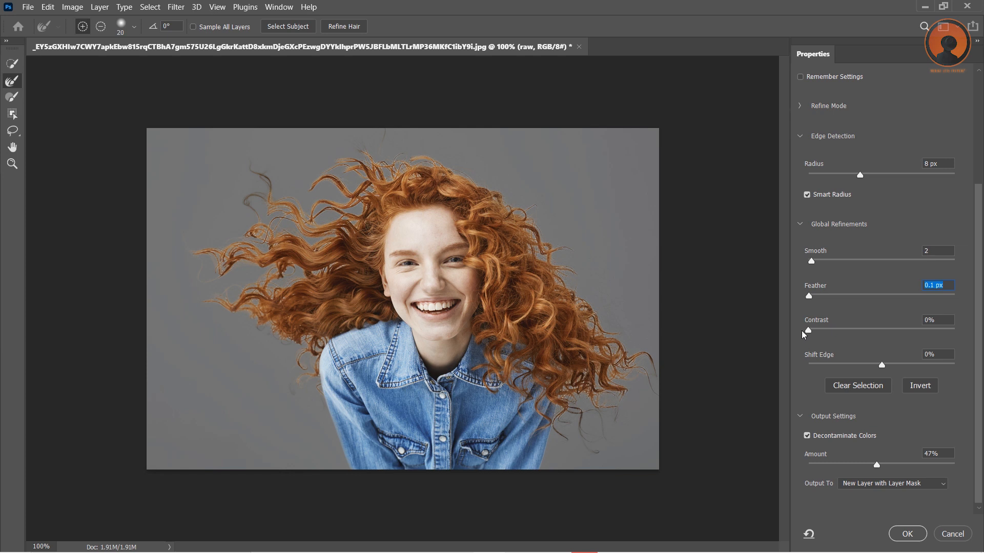
drag(809, 330, 839, 329)
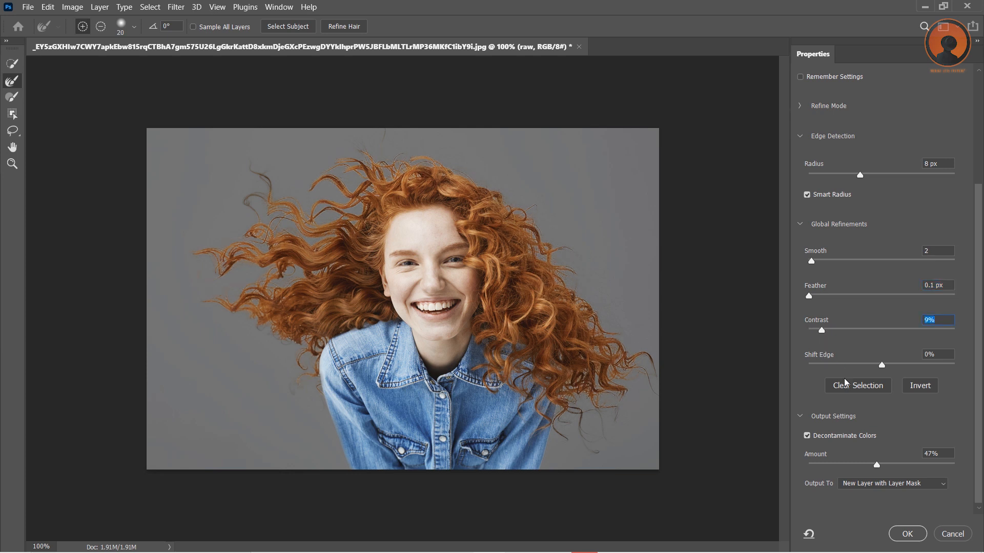
- Try several Shift Edge values and settle it at -14%
drag(898, 365, 827, 365)
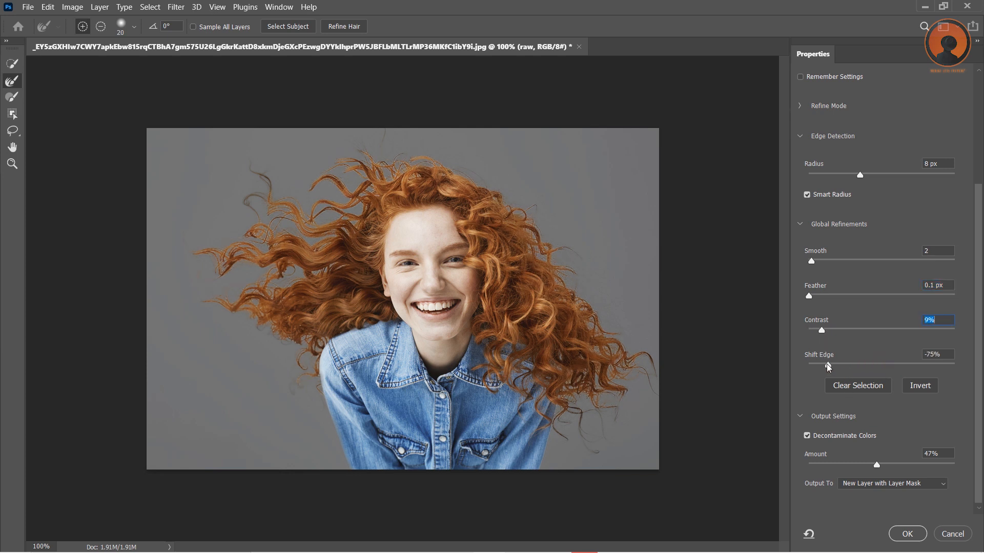
drag(828, 365, 954, 365)
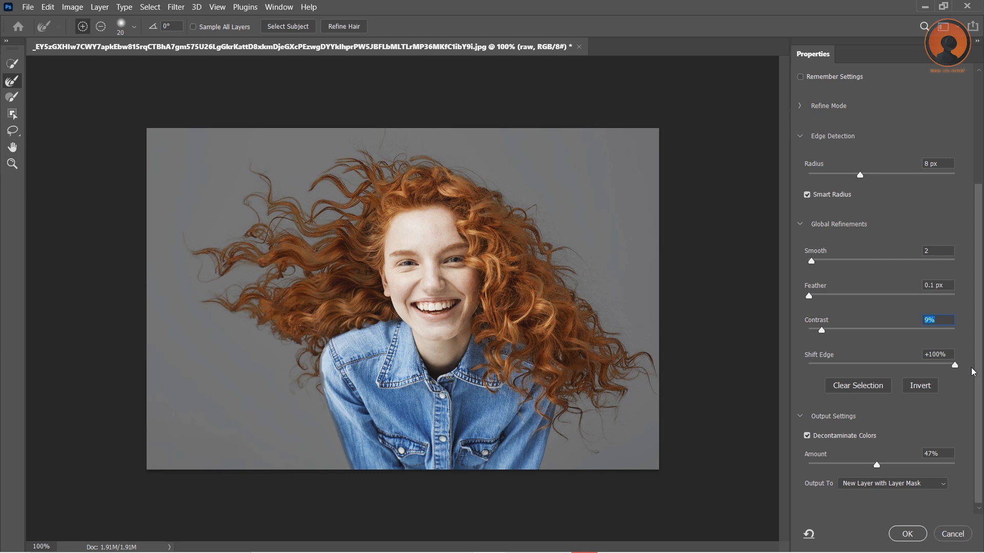
drag(953, 365, 905, 366)
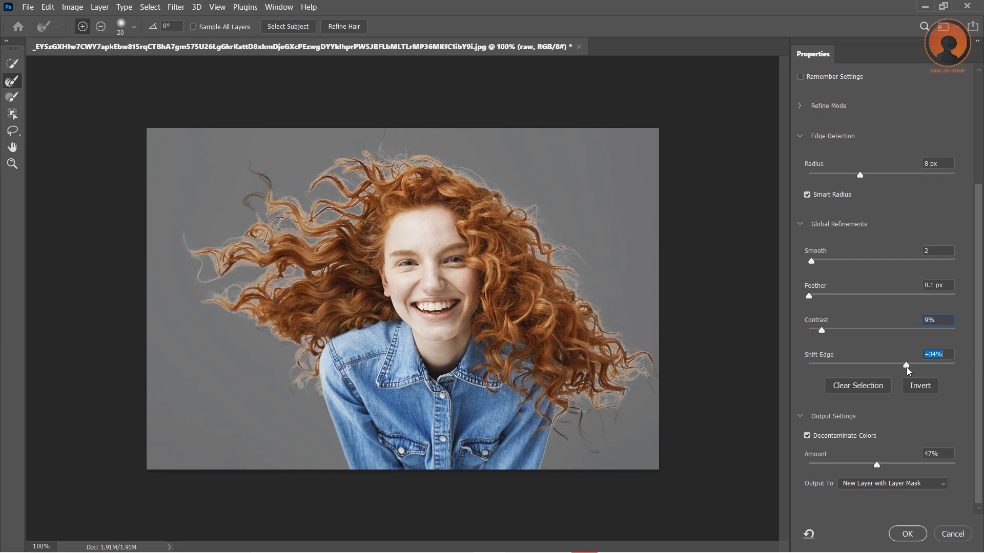
drag(905, 366, 850, 366)
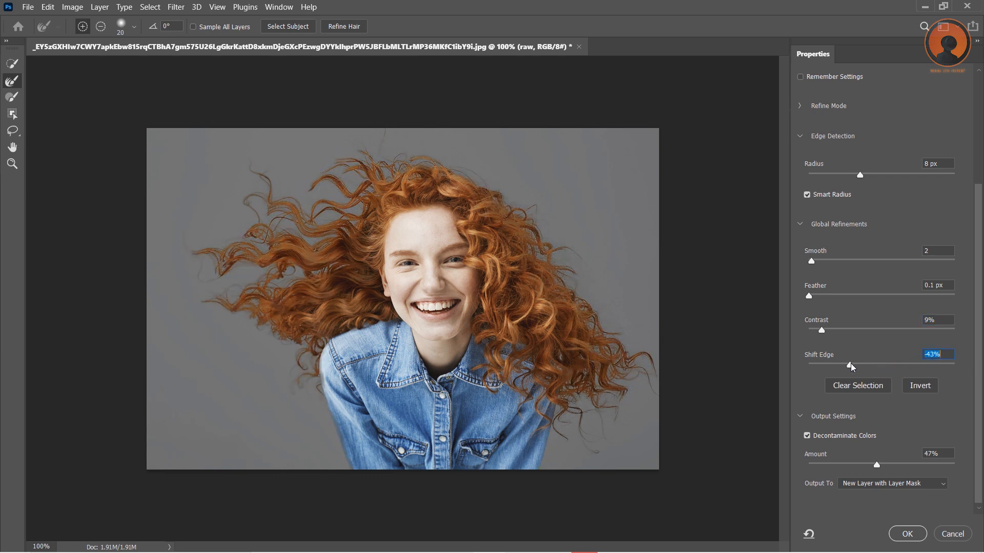
drag(852, 366, 922, 366)
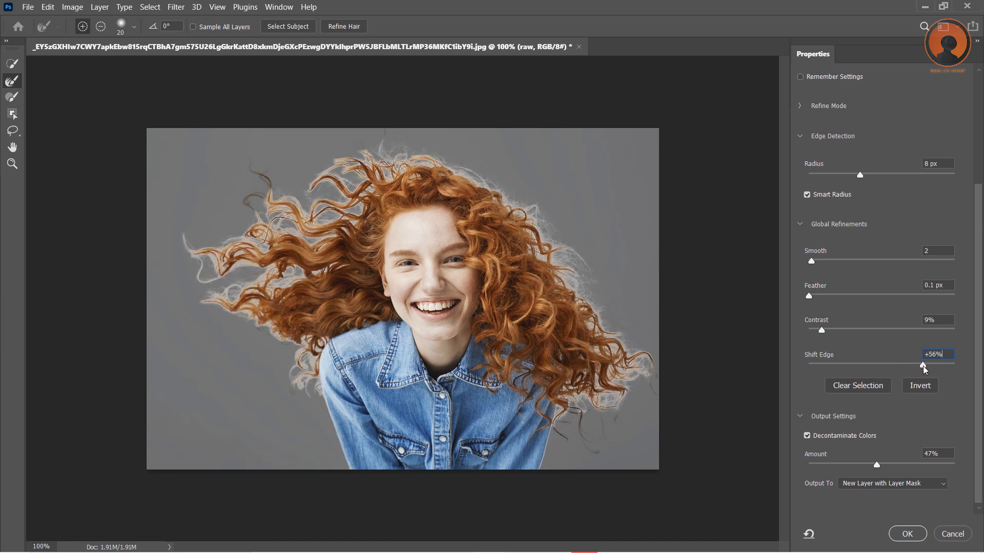
drag(922, 367, 866, 366)
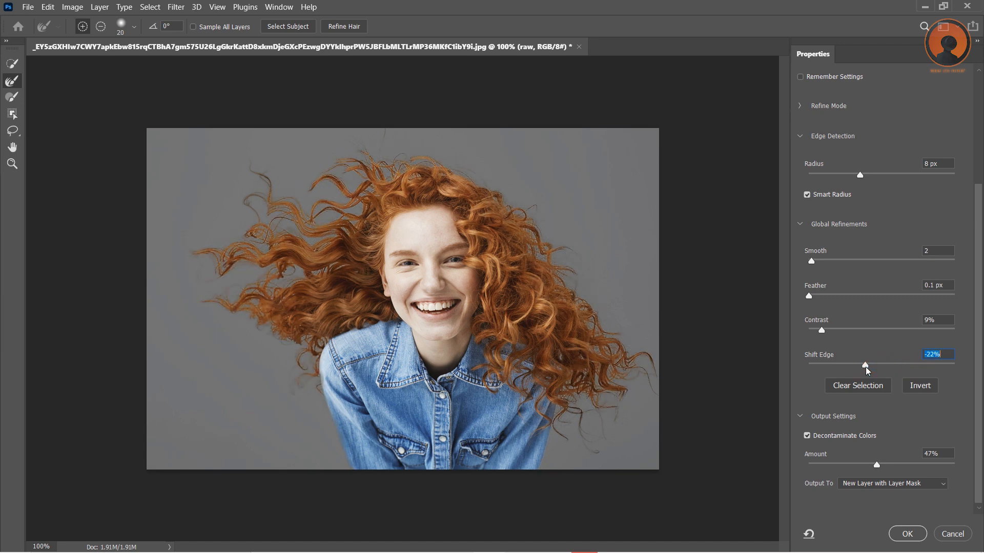
drag(866, 366, 875, 366)
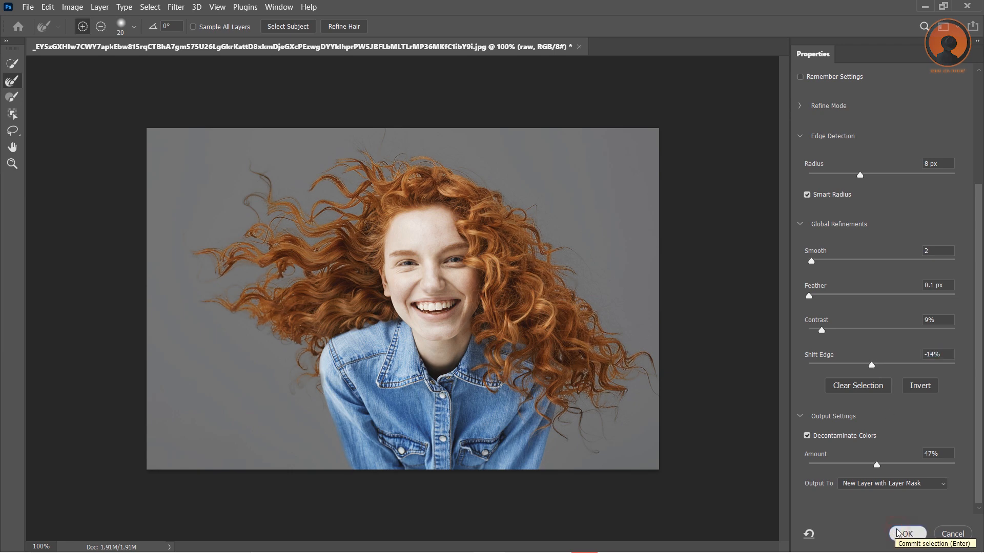
- Commit the cutout, duplicate it and merge down with the layer mask applied
click(906, 534)
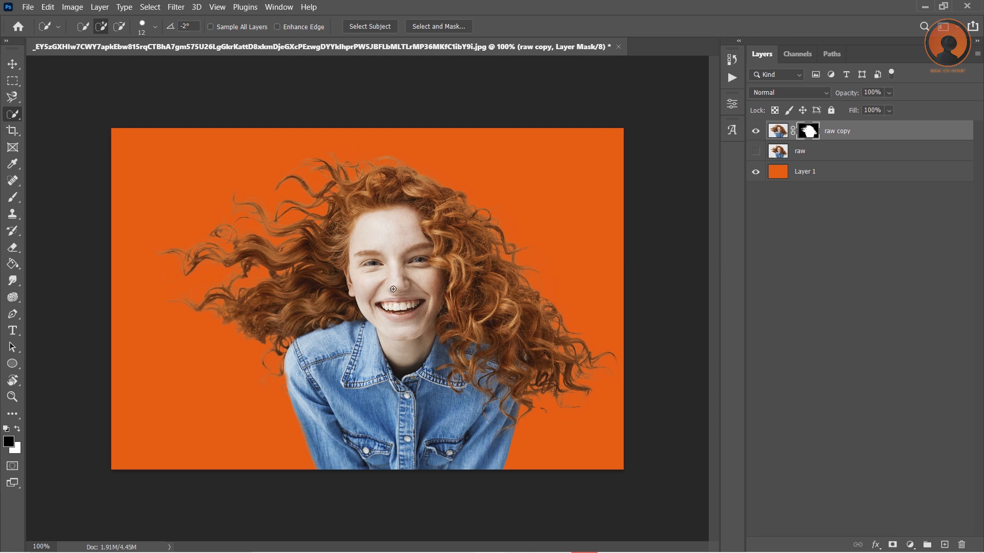
mouse_move(882, 137)
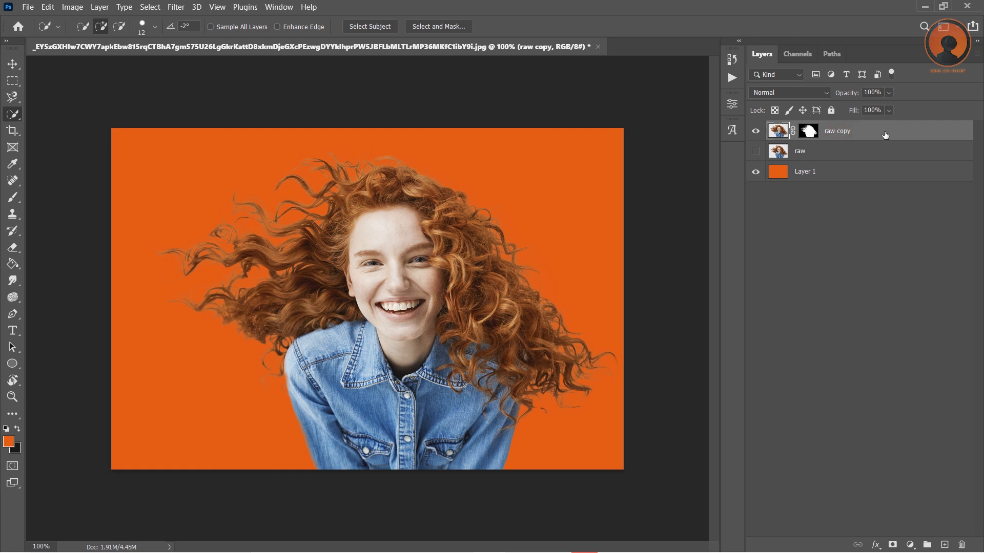
key(ctrl+j)
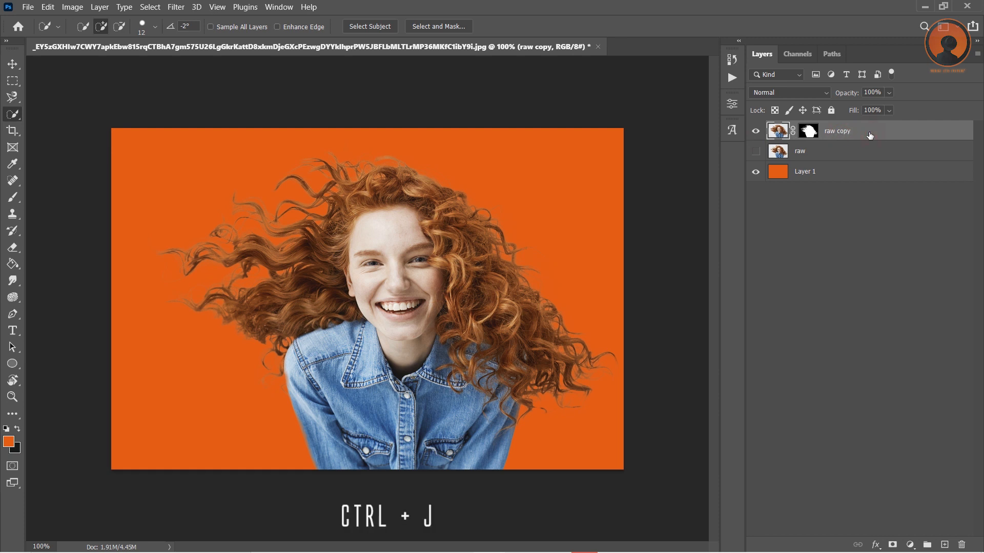
key(ctrl+j)
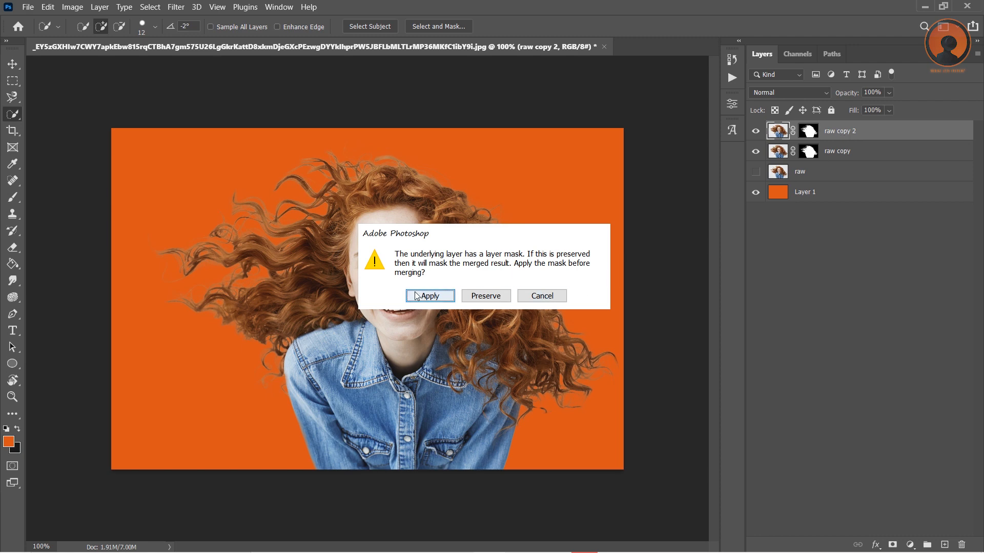
click(430, 296)
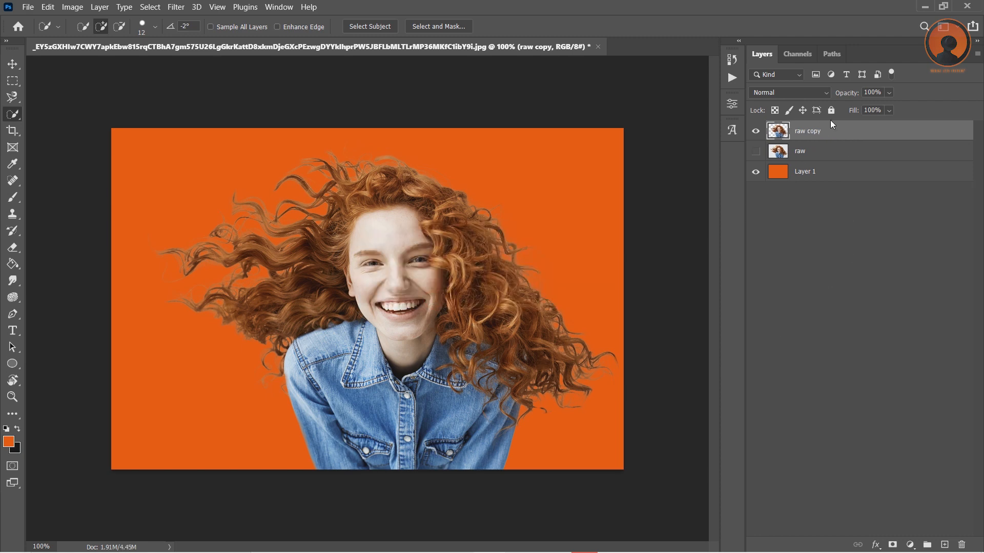
mouse_move(367, 196)
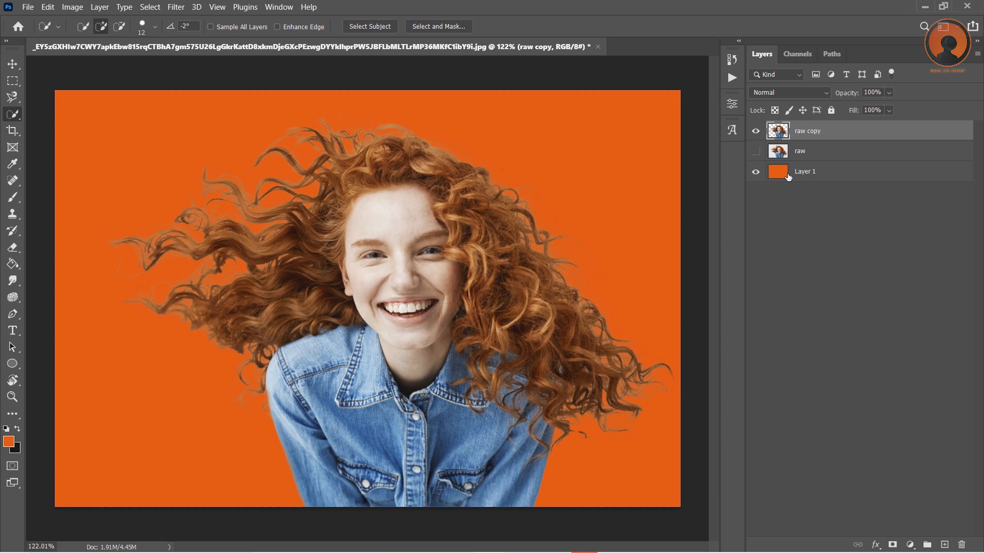
- Begin saving the document to the Desktop as a Photoshop PSD file
click(816, 171)
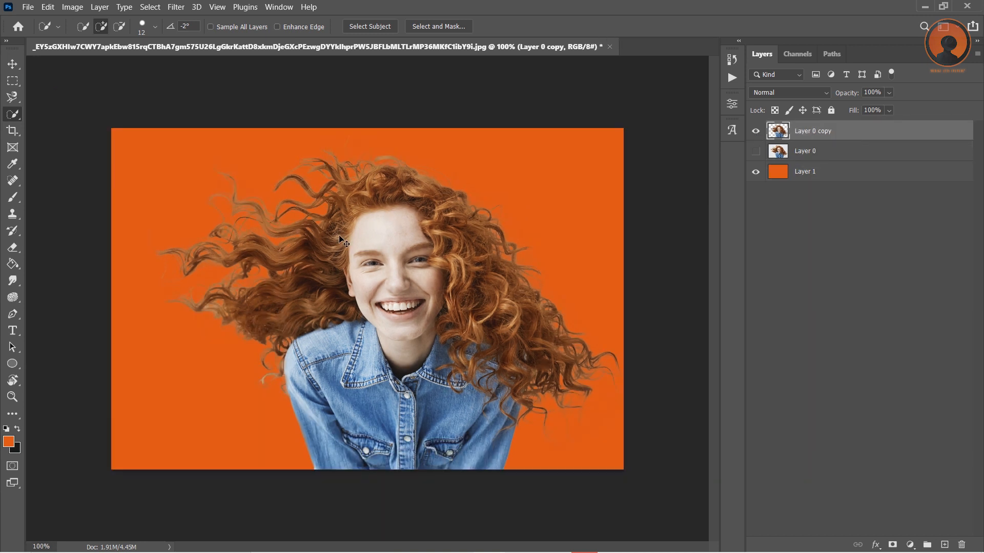
key(ctrl+s)
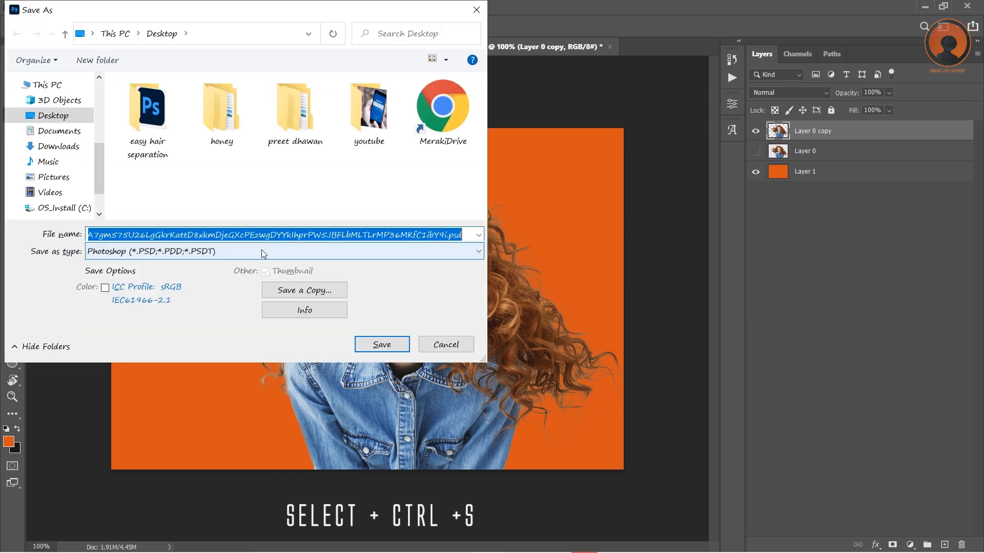